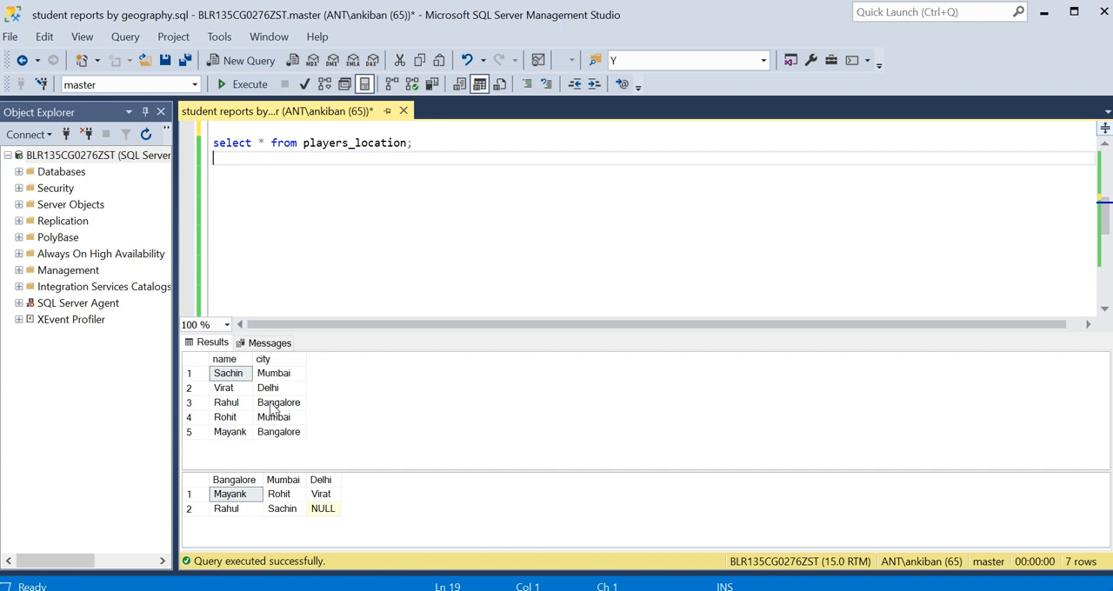
{"action": "mouse_move", "coordinate": [386, 292]}
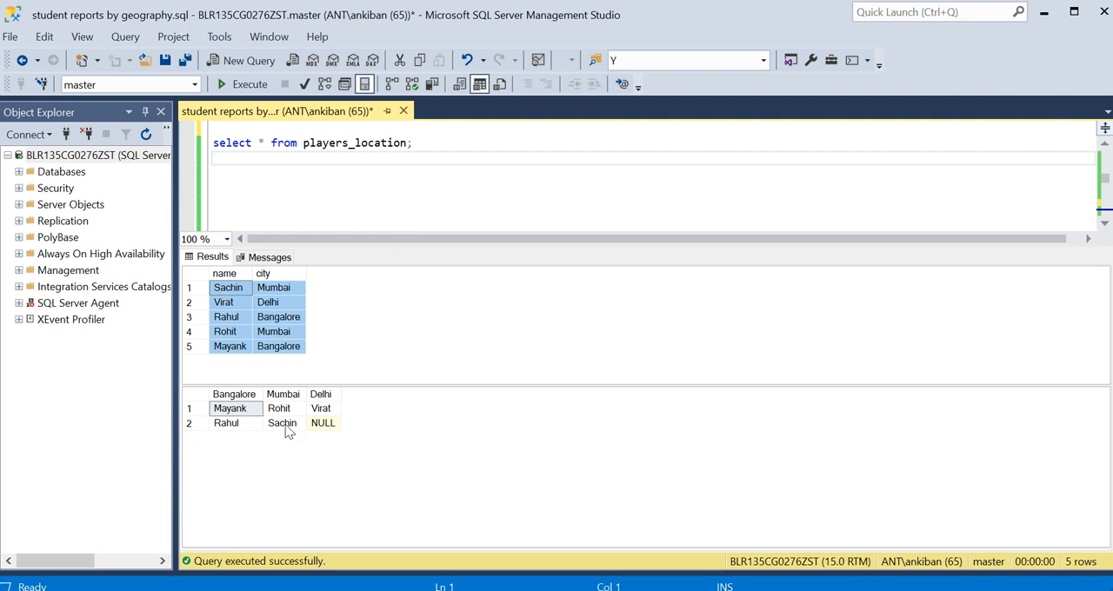
Compare the raw players_location rows with the target pivoted Bangalore/Mumbai/Delhi layout.
{"action": "left_click", "coordinate": [228, 289]}
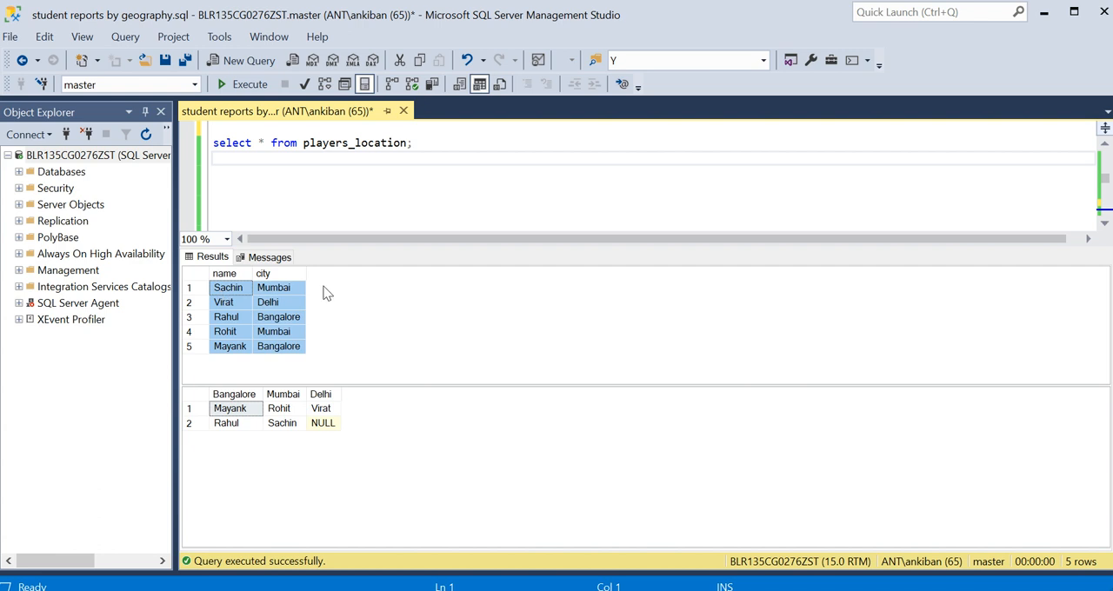
{"action": "mouse_move", "coordinate": [281, 334]}
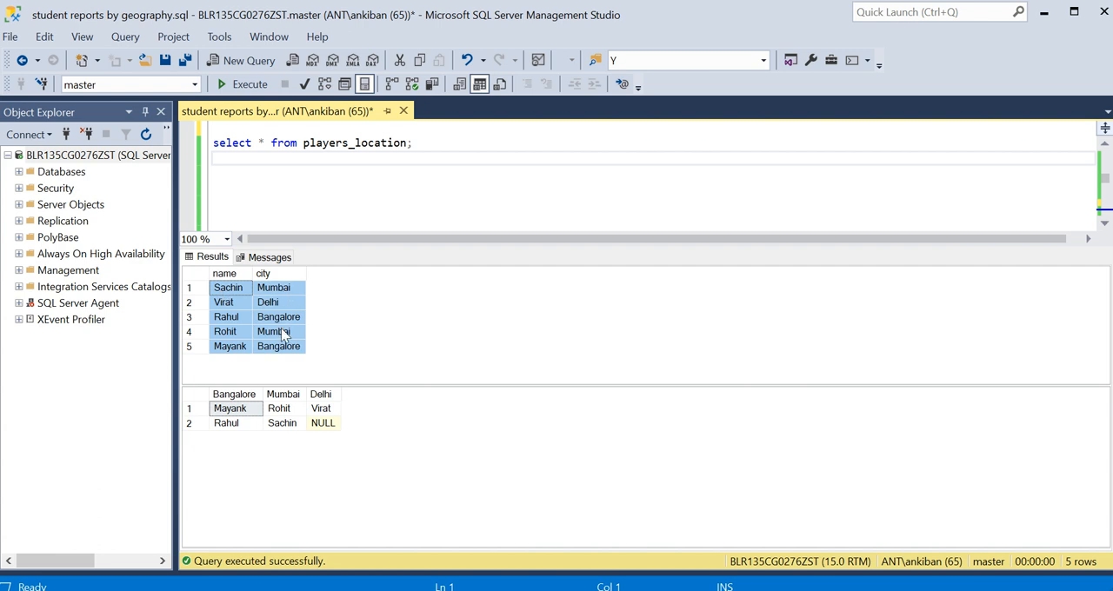
{"action": "mouse_move", "coordinate": [431, 435]}
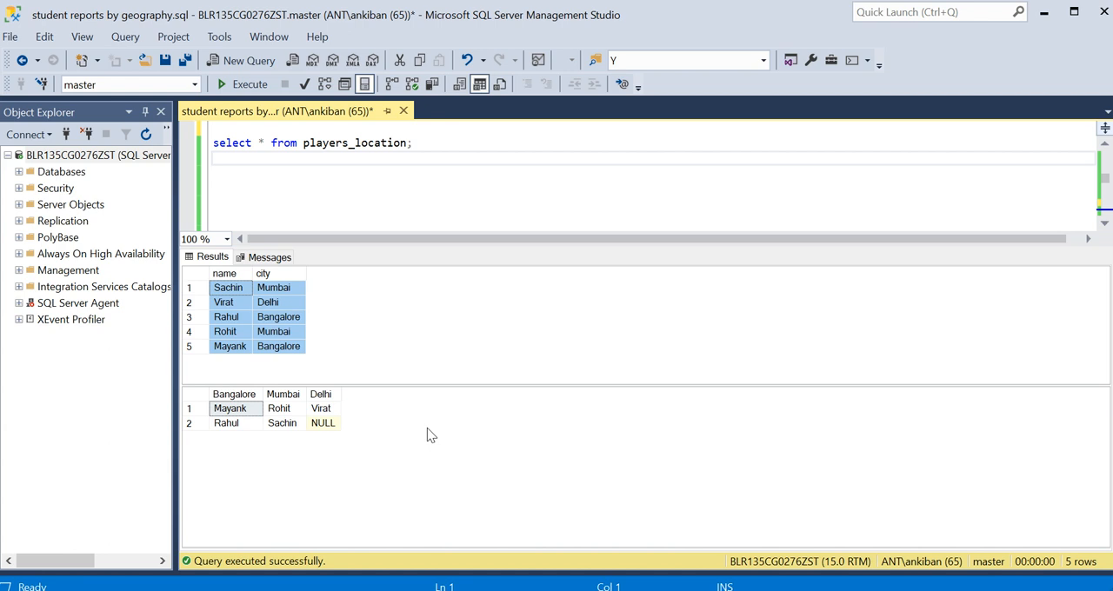
{"action": "mouse_move", "coordinate": [302, 404]}
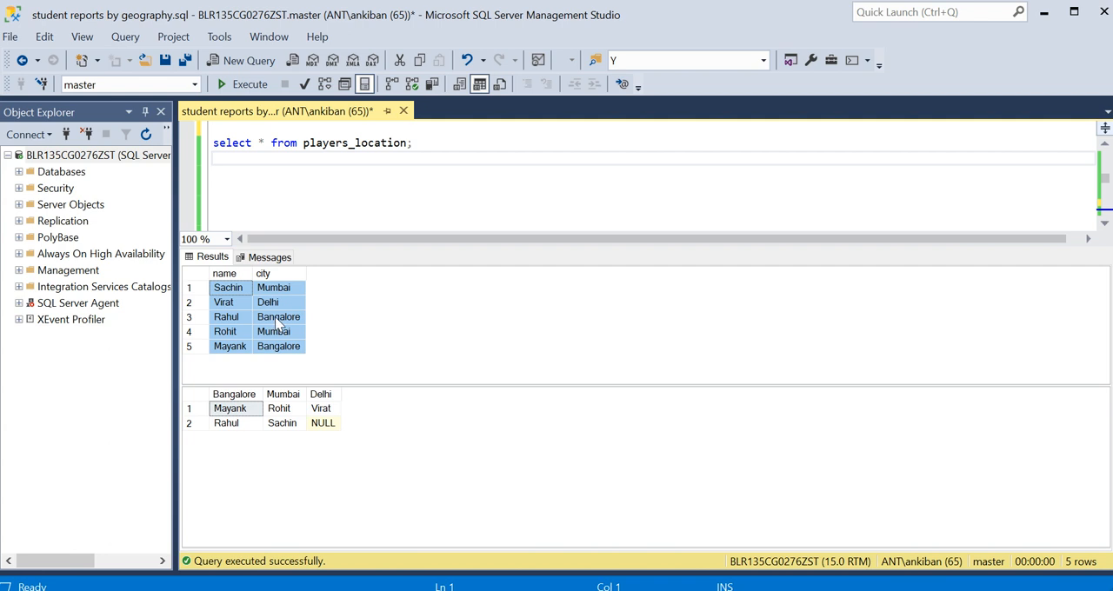
{"action": "left_click", "coordinate": [278, 317]}
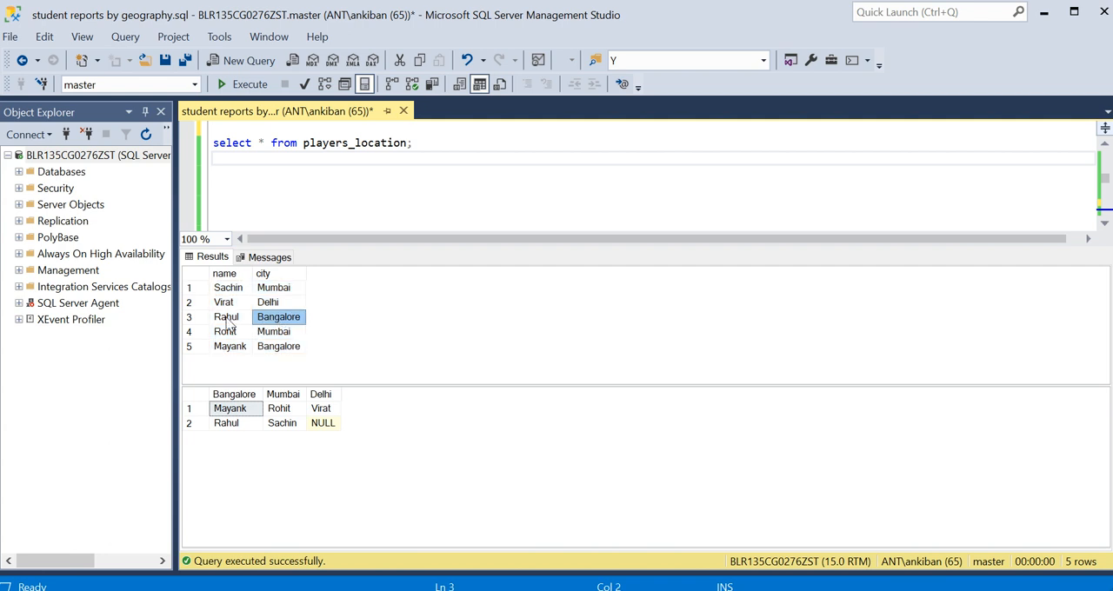
{"action": "left_click", "coordinate": [229, 346]}
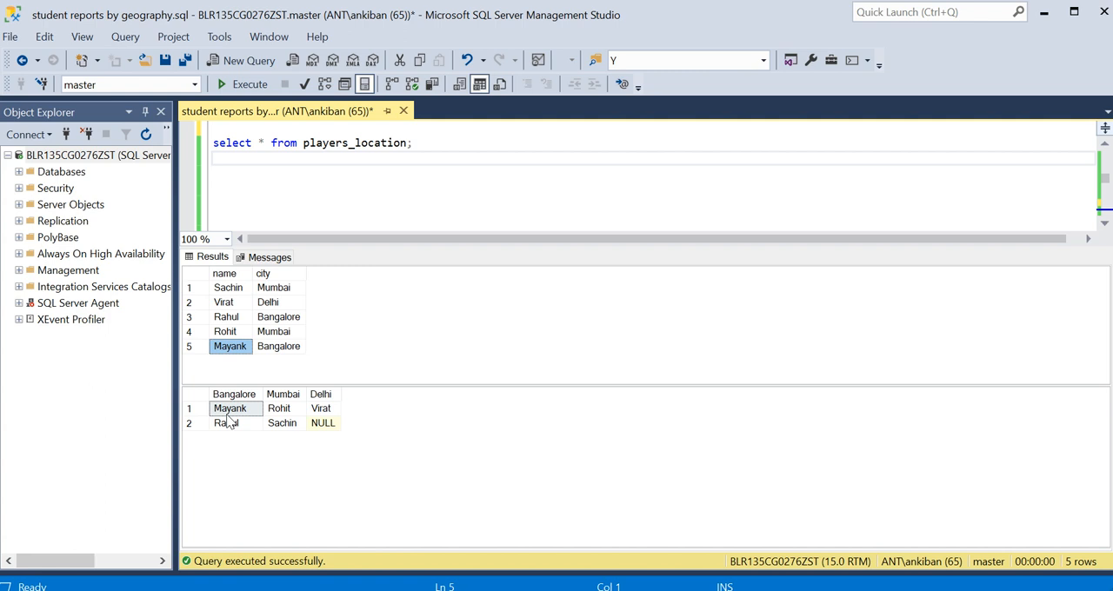
{"action": "left_click", "coordinate": [230, 422]}
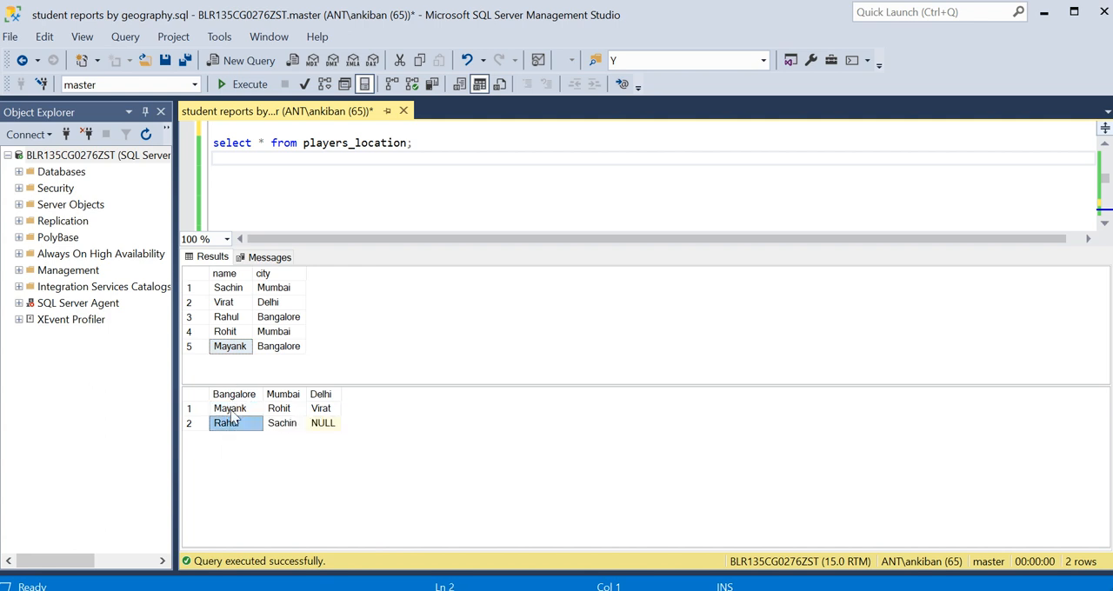
{"action": "mouse_move", "coordinate": [233, 431]}
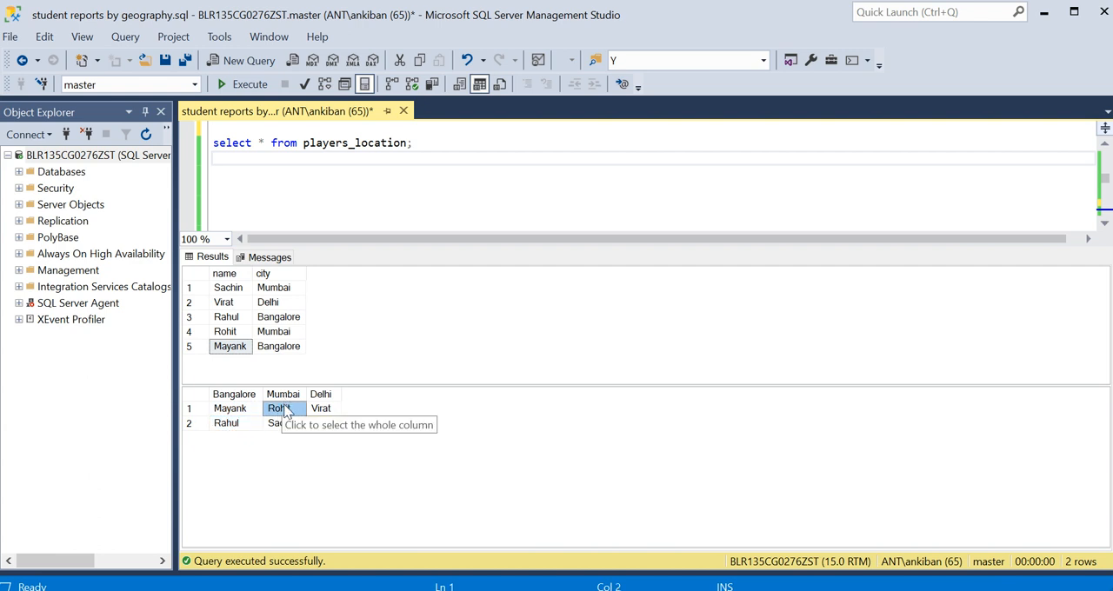
{"action": "left_click", "coordinate": [320, 409]}
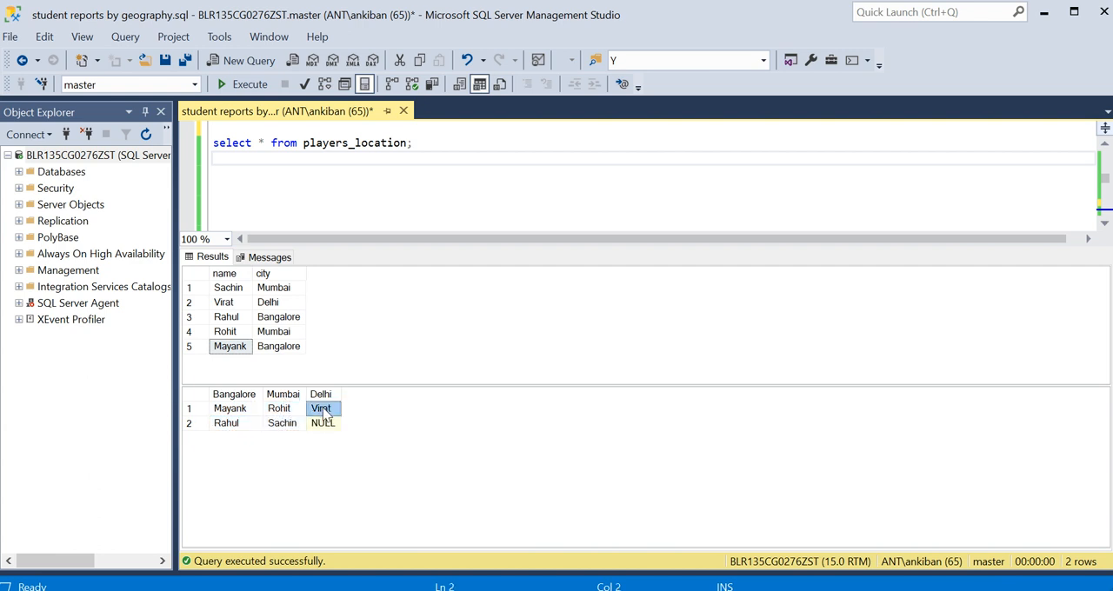
{"action": "left_click", "coordinate": [323, 422]}
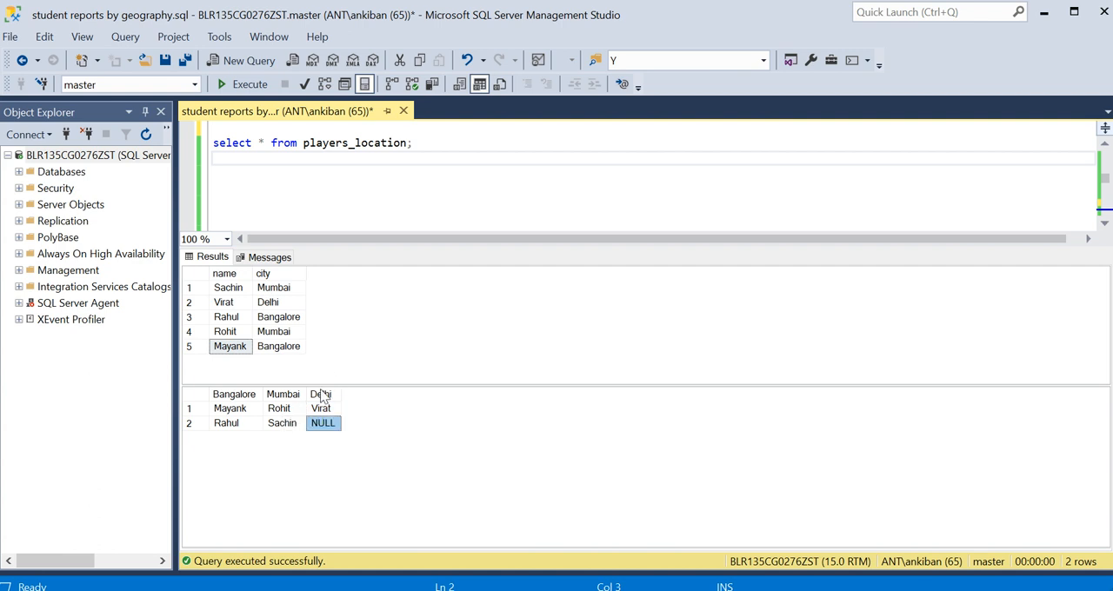
{"action": "mouse_move", "coordinate": [233, 436]}
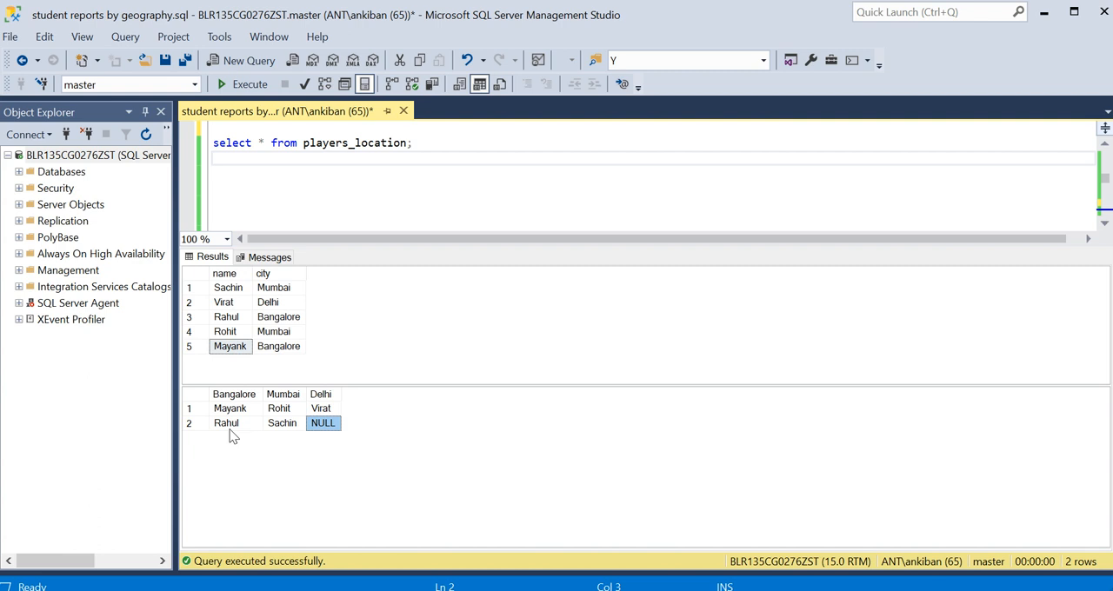
{"action": "mouse_move", "coordinate": [334, 413]}
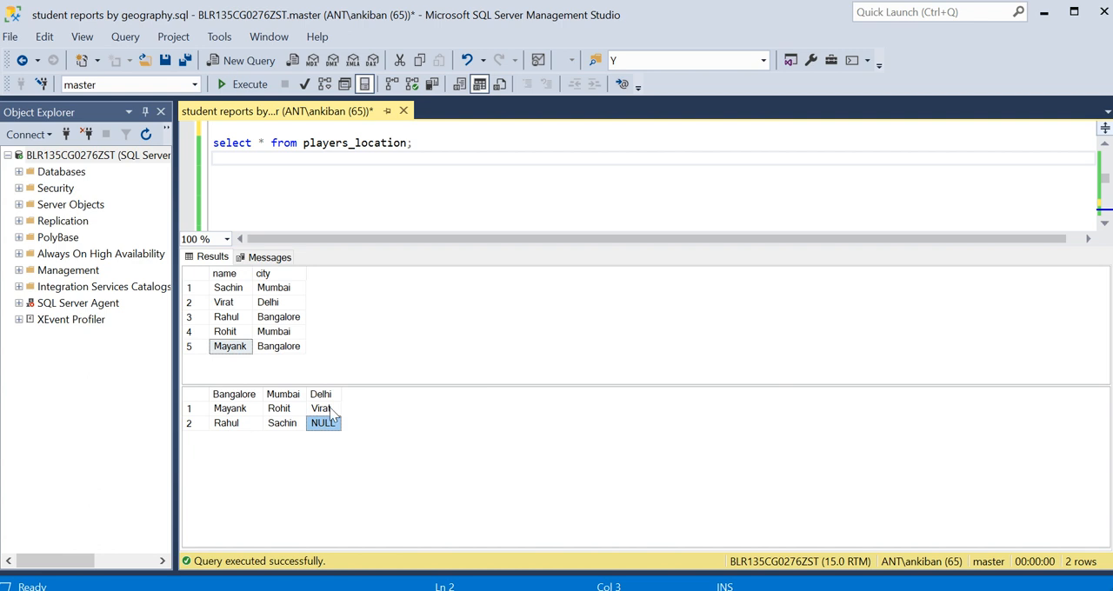
{"action": "left_click", "coordinate": [230, 406]}
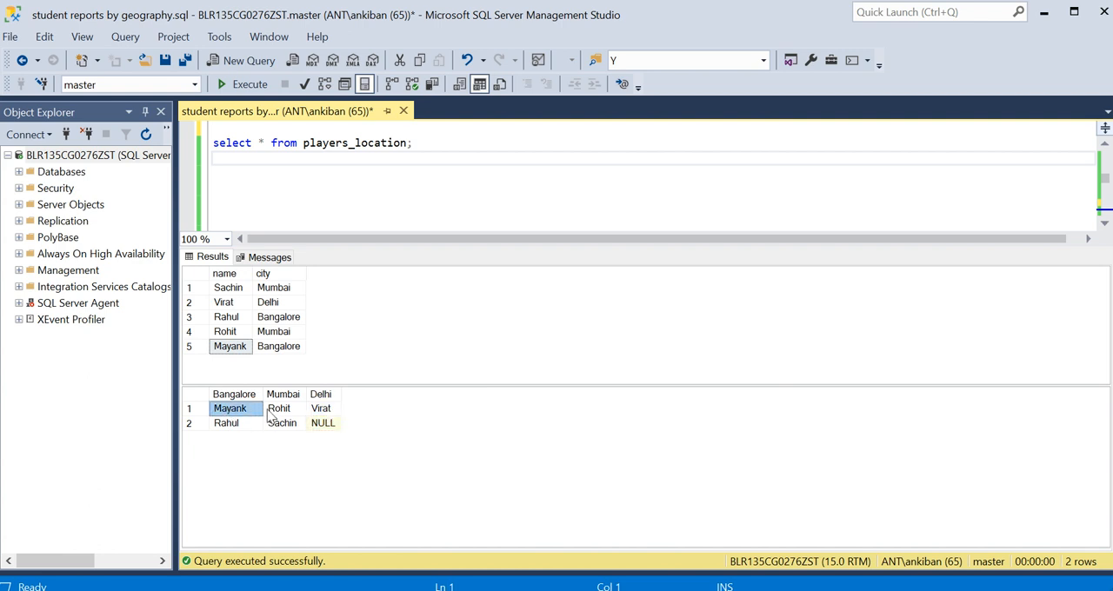
{"action": "left_click", "coordinate": [281, 423]}
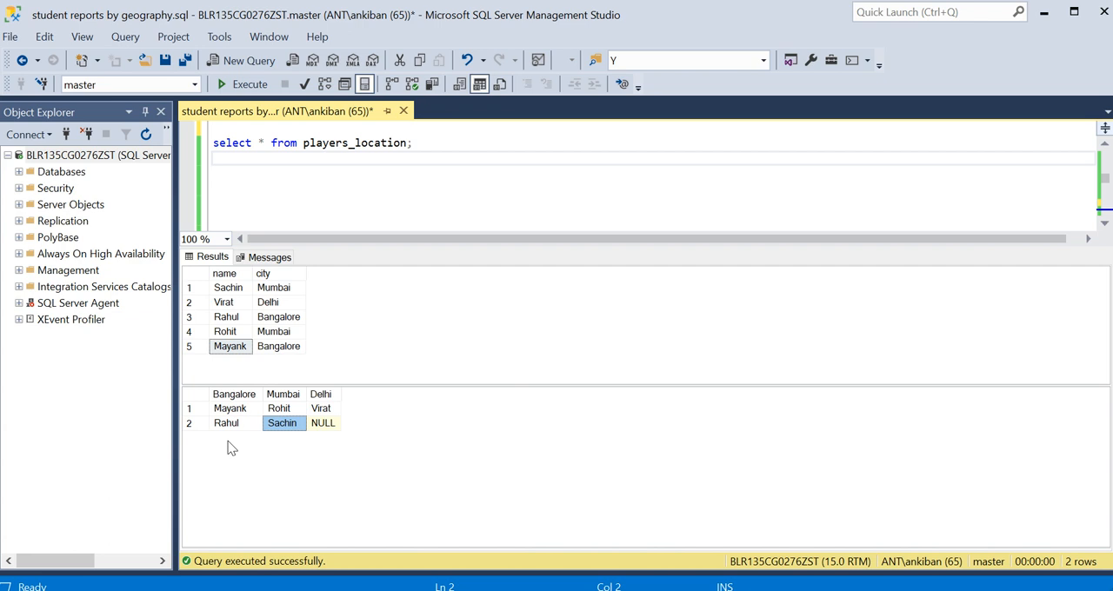
{"action": "mouse_move", "coordinate": [222, 443]}
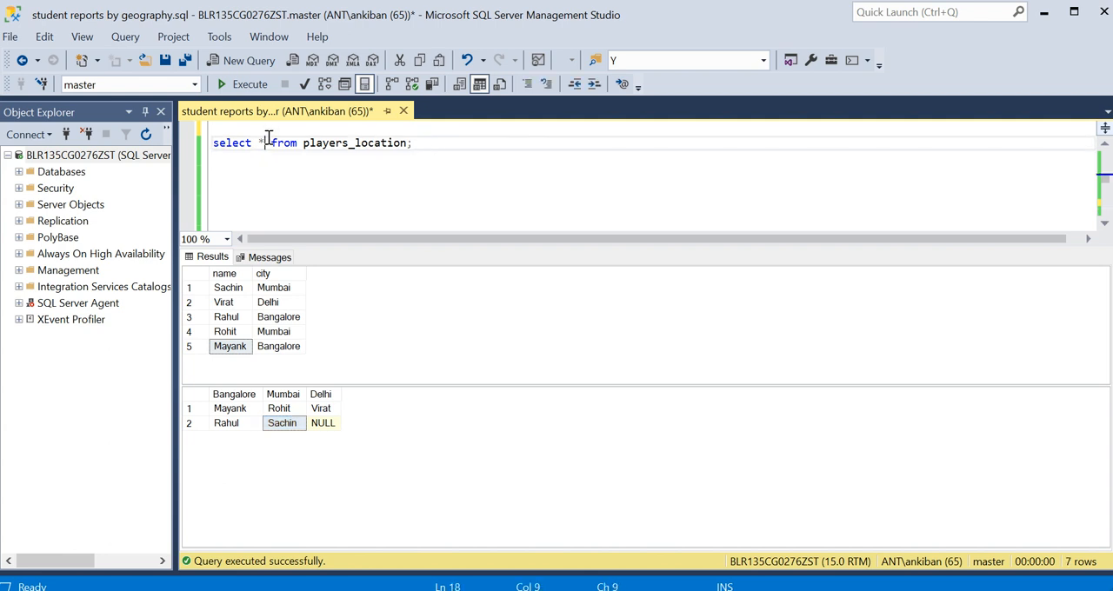
Split select * and from players_location onto separate lines, then review the first pivoted row.
{"action": "key", "text": "Enter"}
{"action": "type", "text": ","}
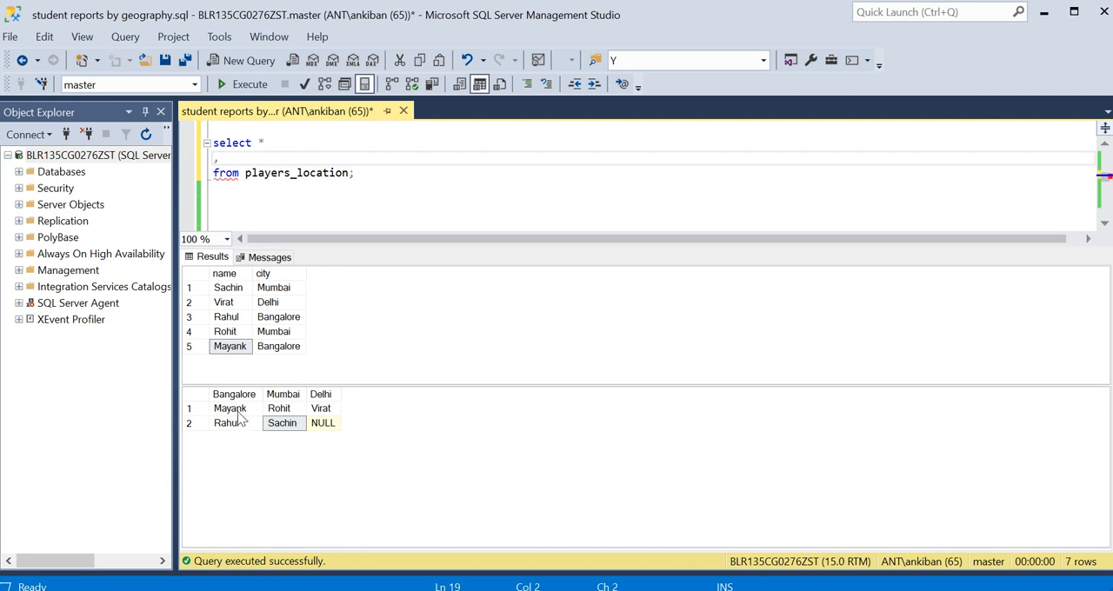
{"action": "left_click", "coordinate": [229, 406]}
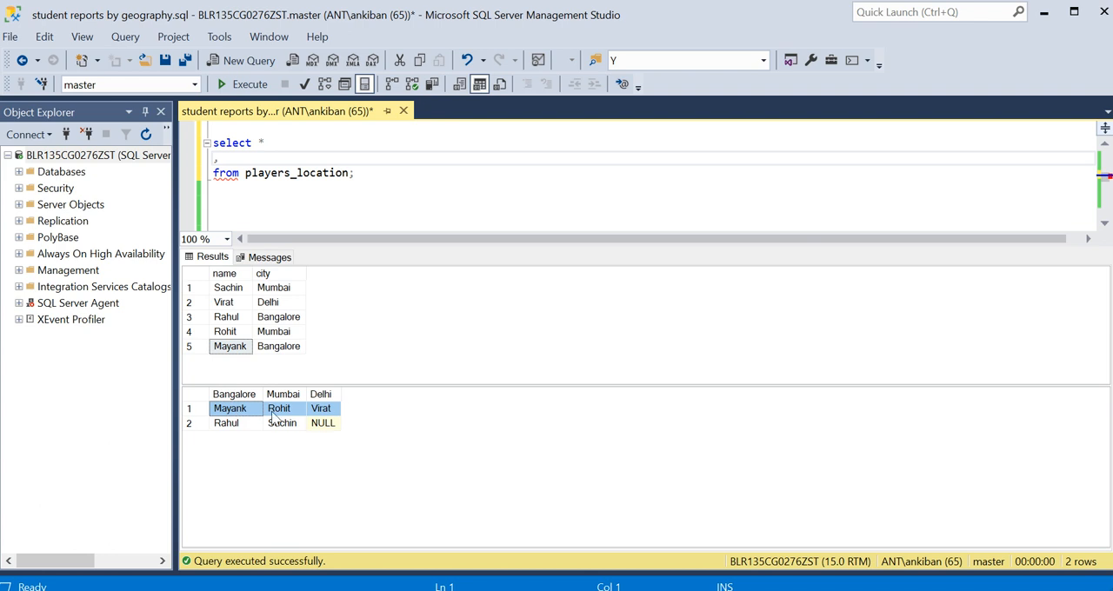
{"action": "left_click", "coordinate": [278, 407]}
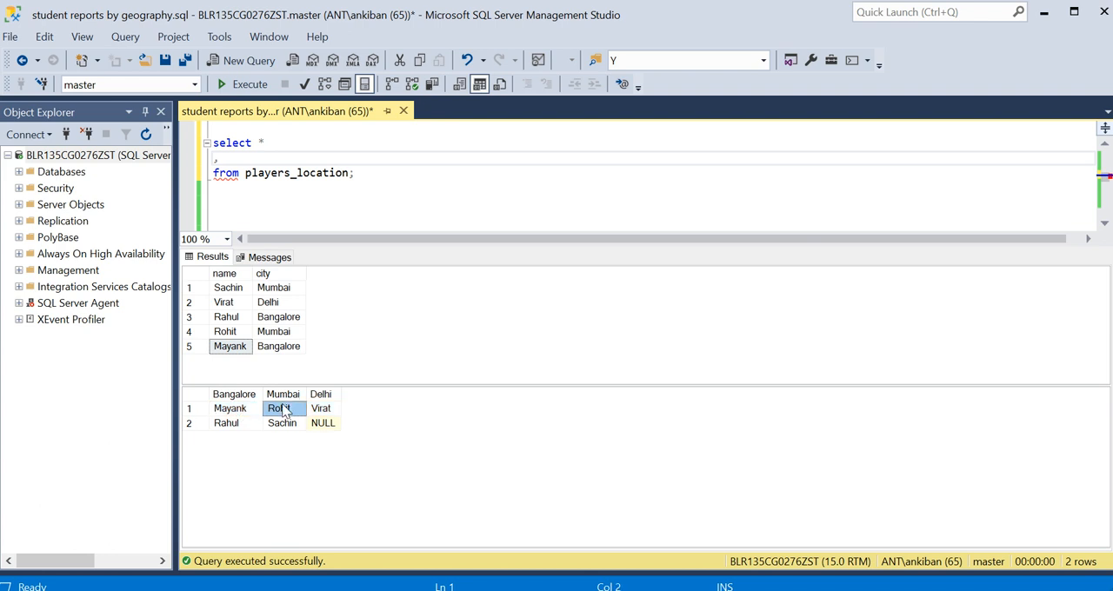
{"action": "left_click", "coordinate": [229, 408]}
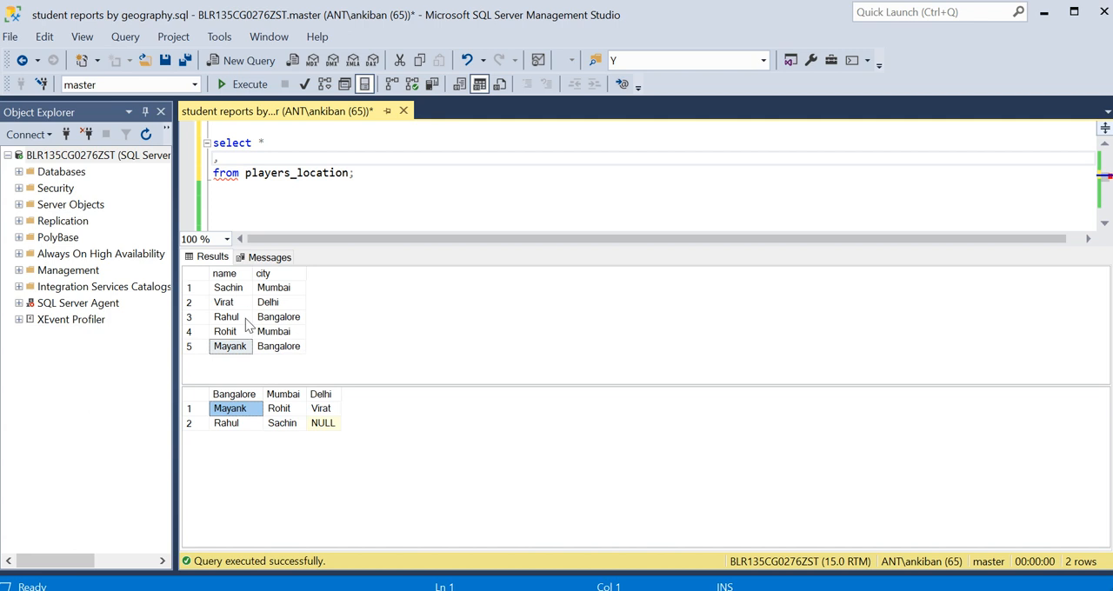
{"action": "left_click", "coordinate": [230, 346]}
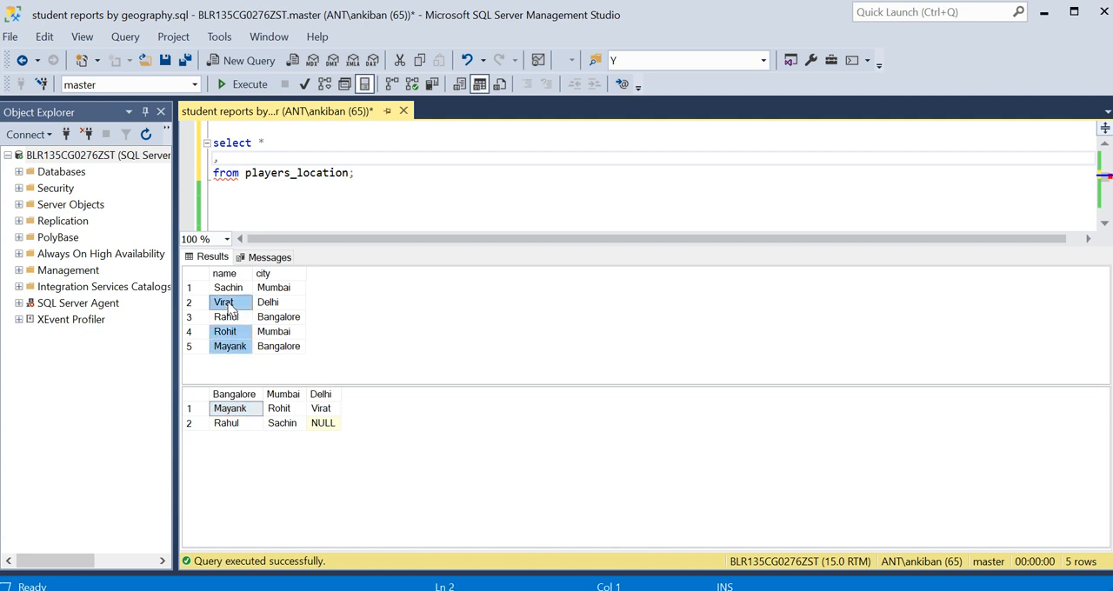
{"action": "mouse_move", "coordinate": [295, 305]}
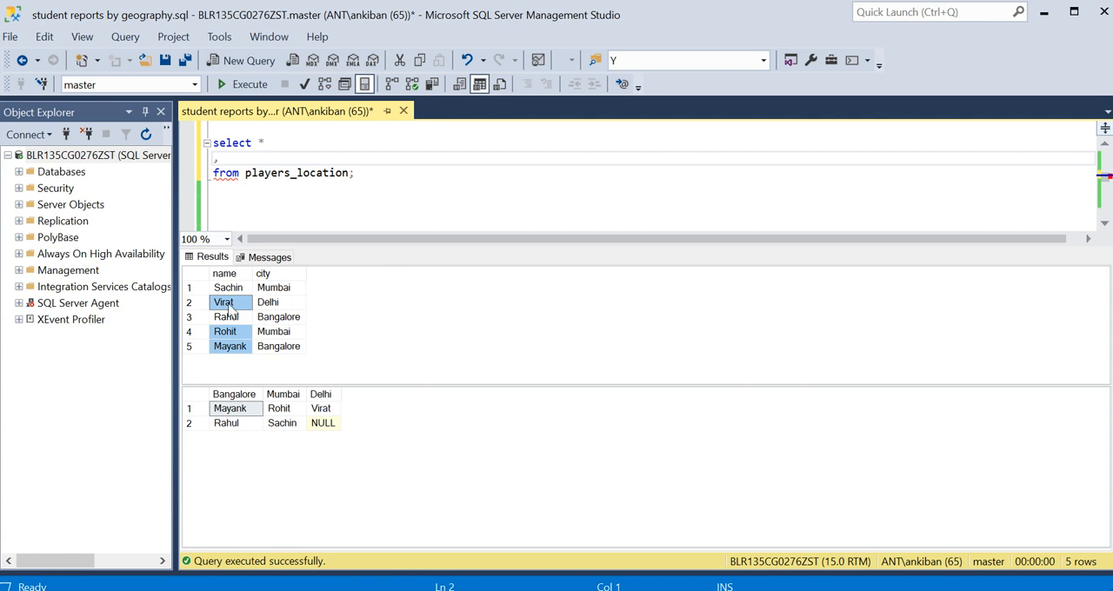
{"action": "mouse_move", "coordinate": [331, 307]}
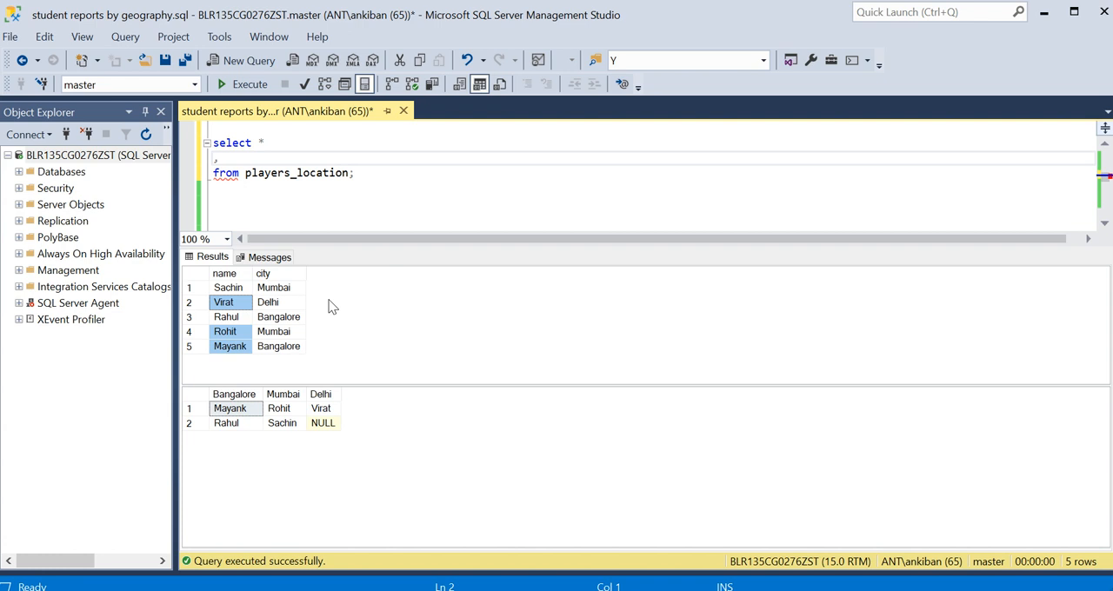
{"action": "mouse_move", "coordinate": [294, 328]}
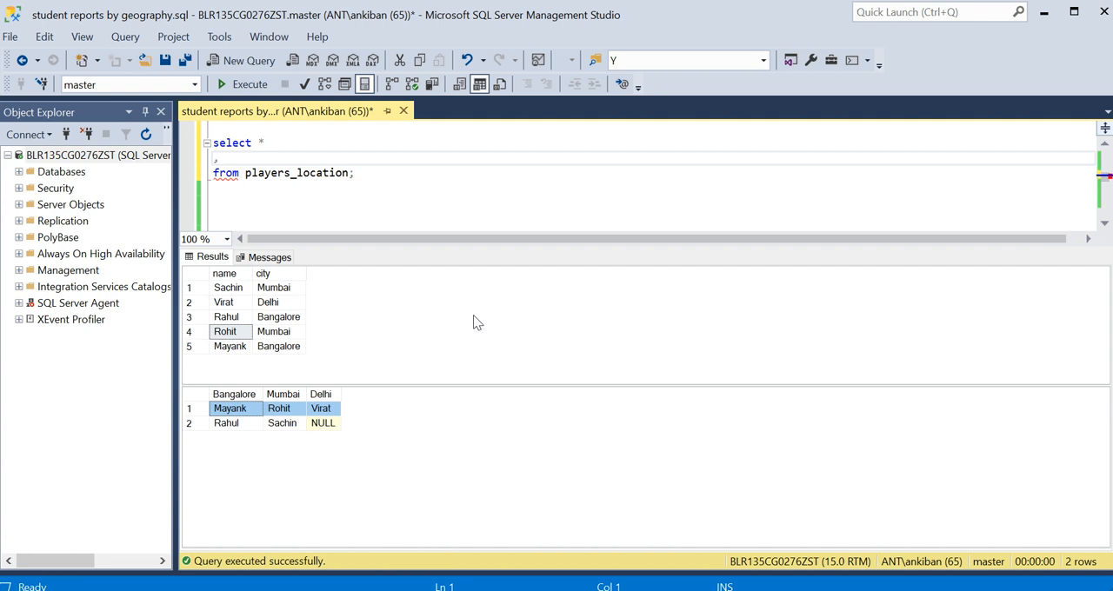
{"action": "mouse_move", "coordinate": [369, 167]}
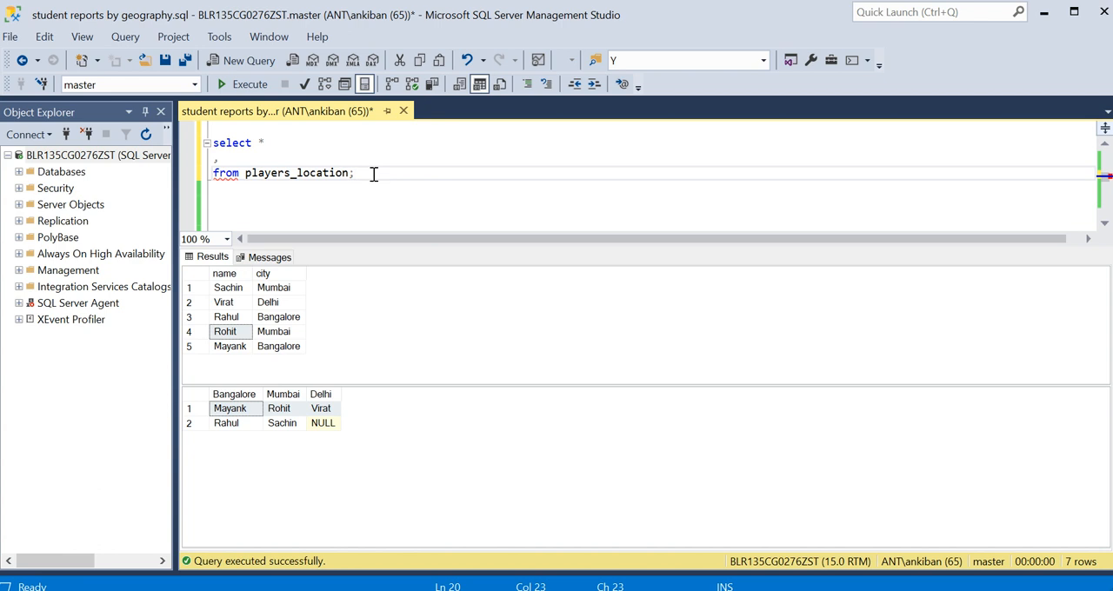
Add ,row_number() over(partition by city order by name asc) as player_ between select and from.
{"action": "left_click", "coordinate": [223, 156]}
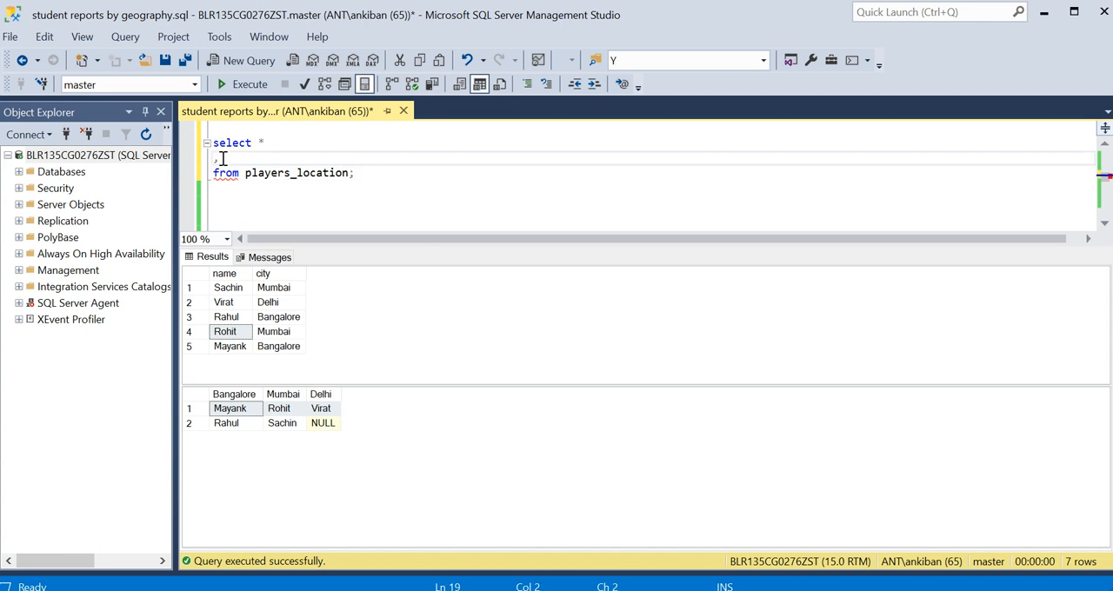
{"action": "type", "text": "row_number("}
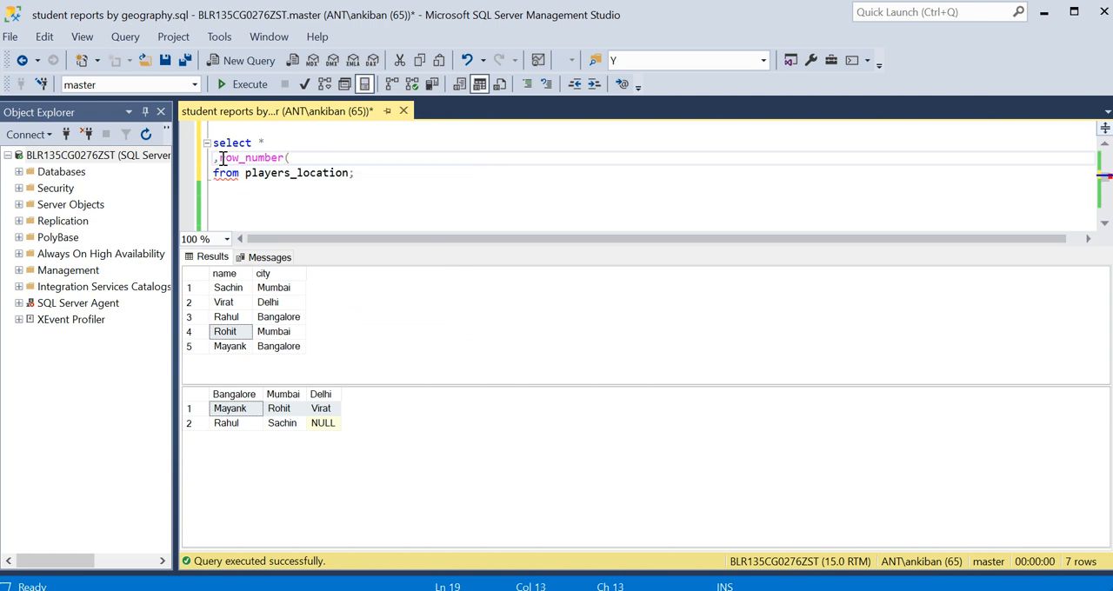
{"action": "type", "text": "over"}
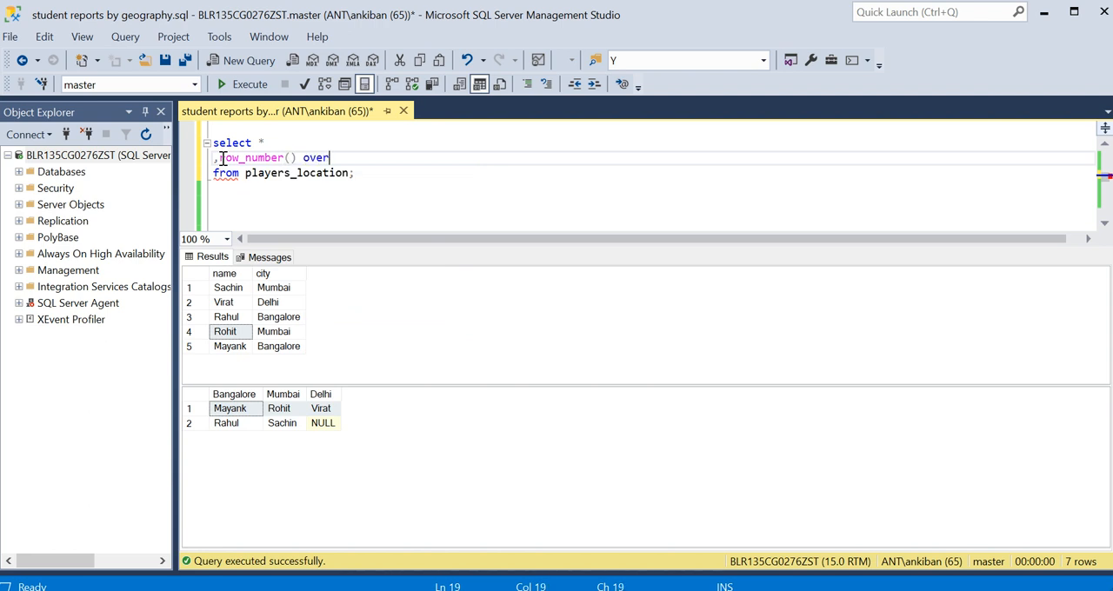
{"action": "type", "text": "(parttion by c"}
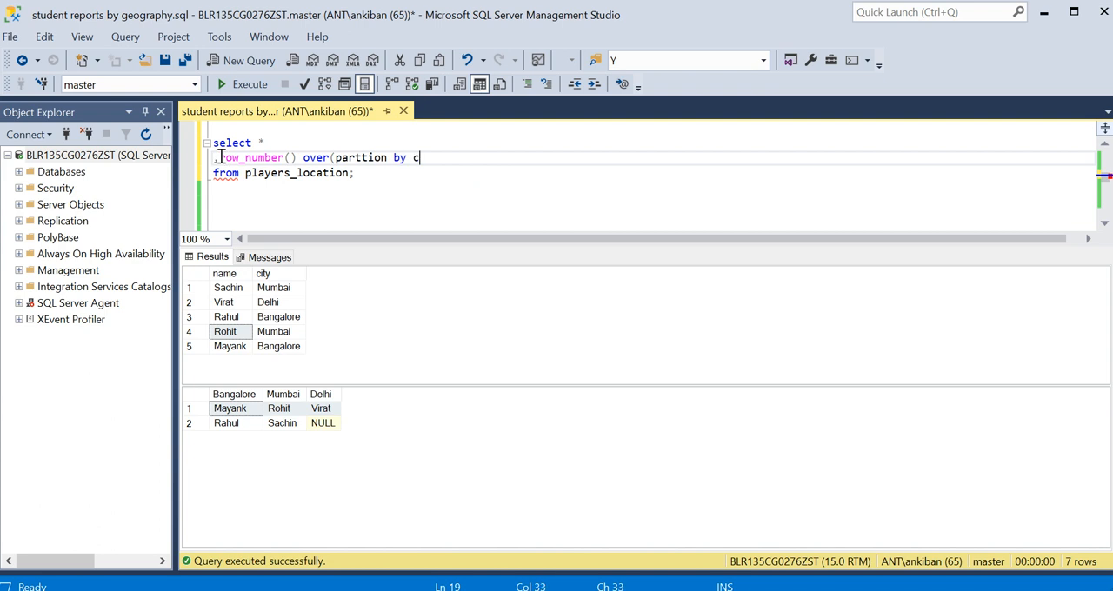
{"action": "type", "text": "ity"}
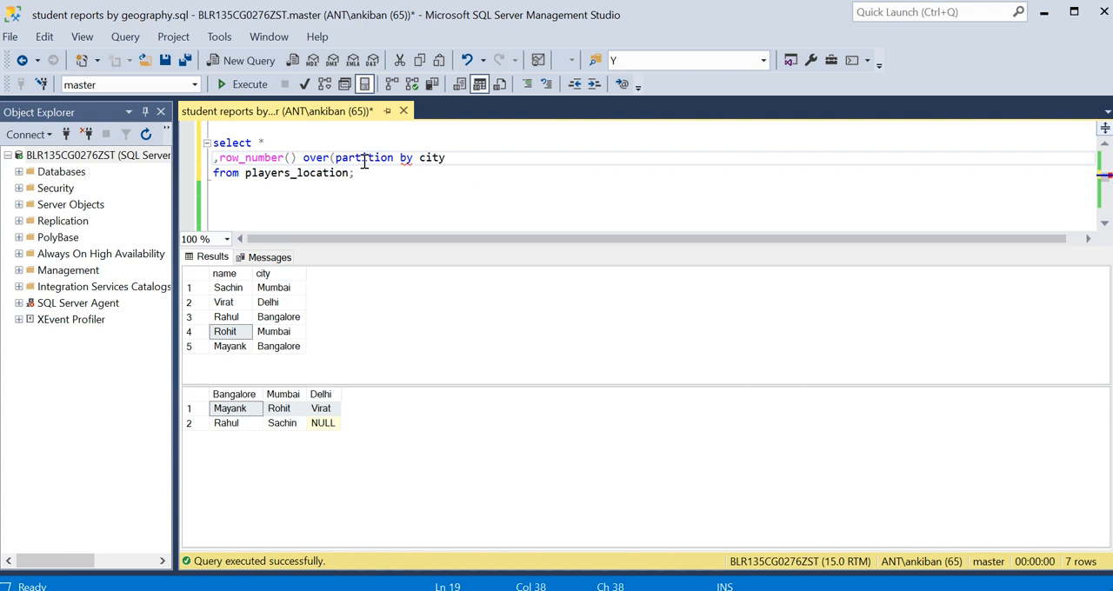
{"action": "type", "text": "order by"}
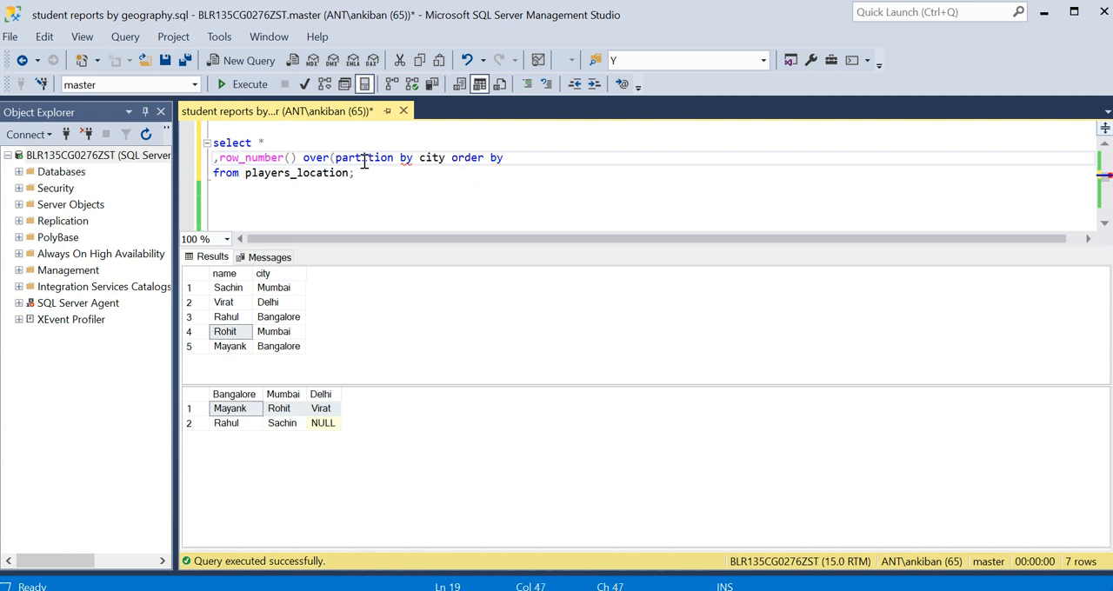
{"action": "type", "text": "name asc) as"}
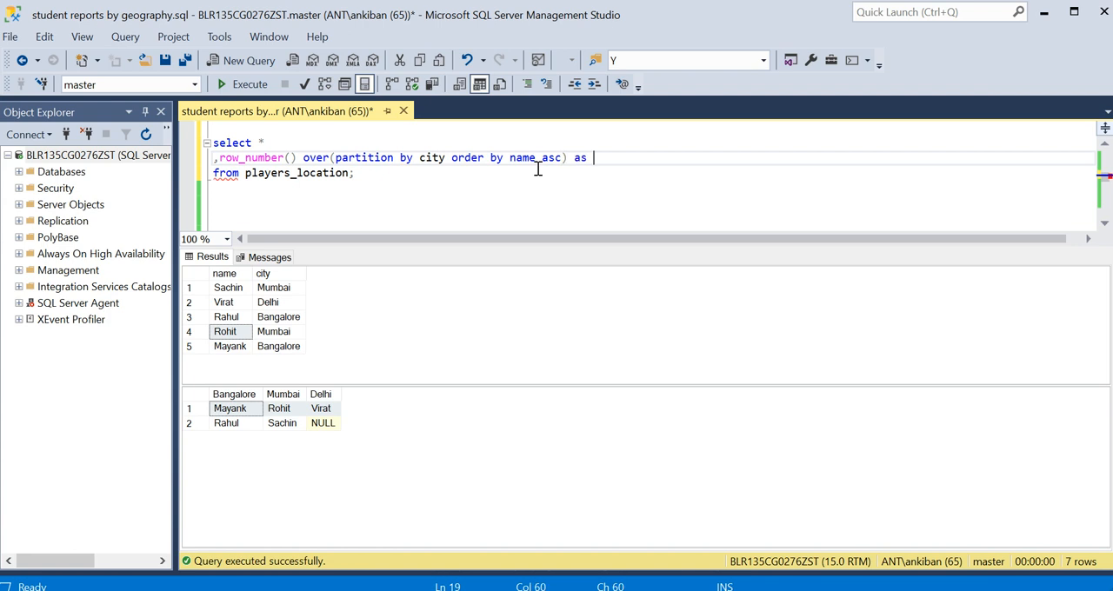
{"action": "type", "text": "player_"}
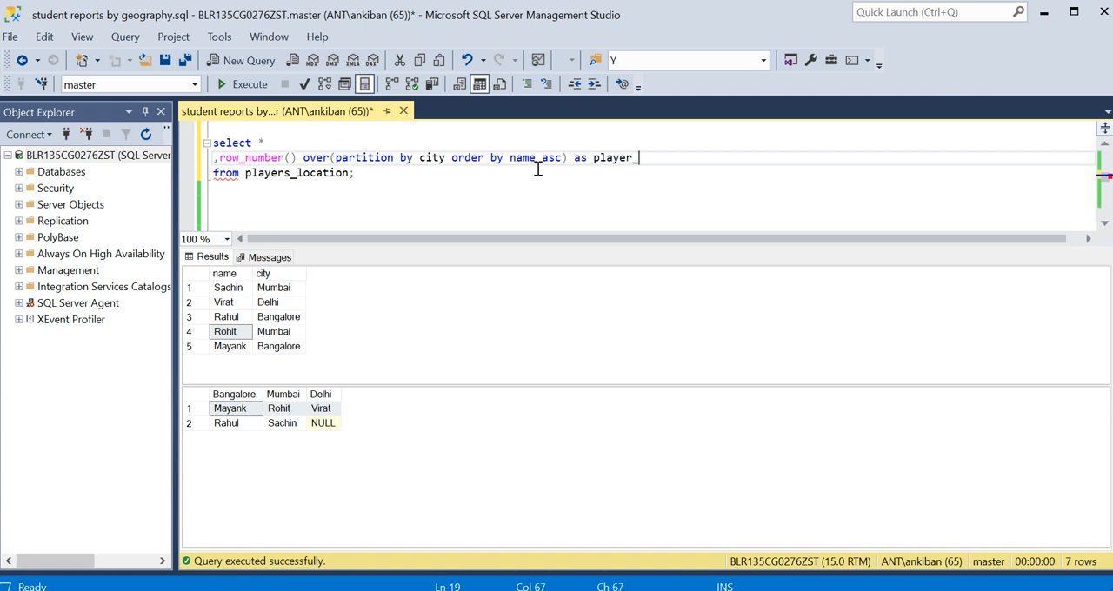
Complete the alias as player_groups and execute the whole query.
{"action": "type", "text": "groups"}
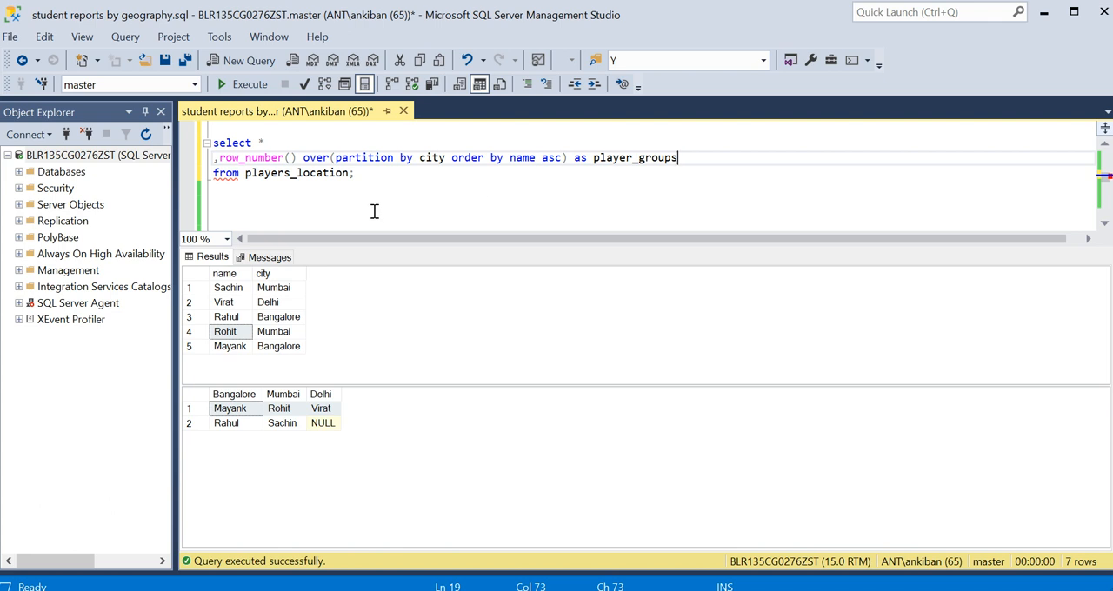
{"action": "key", "text": "ctrl+a"}
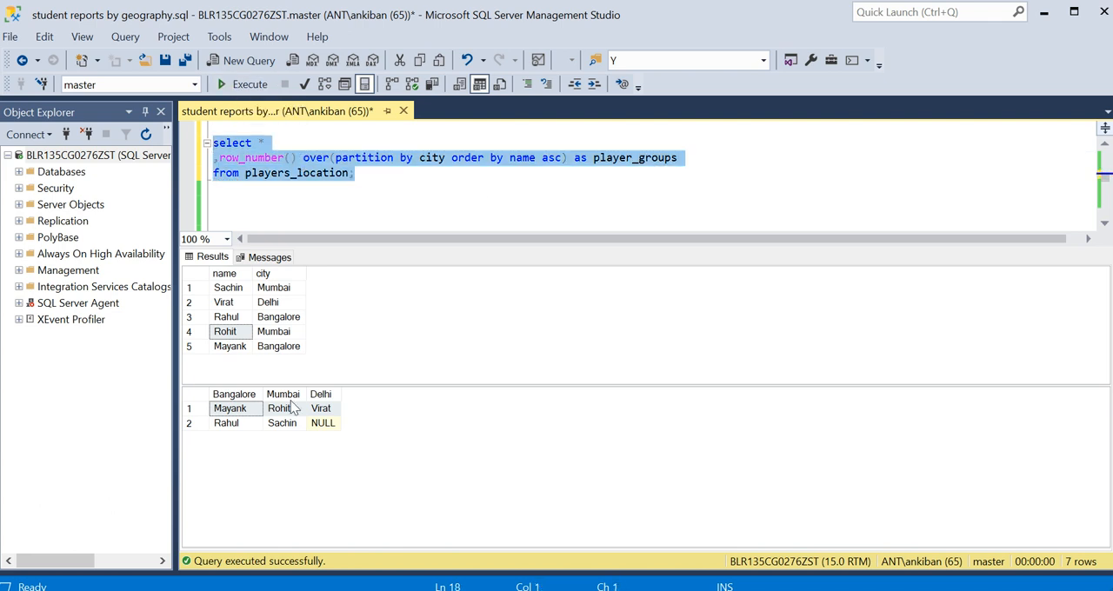
{"action": "mouse_move", "coordinate": [315, 415]}
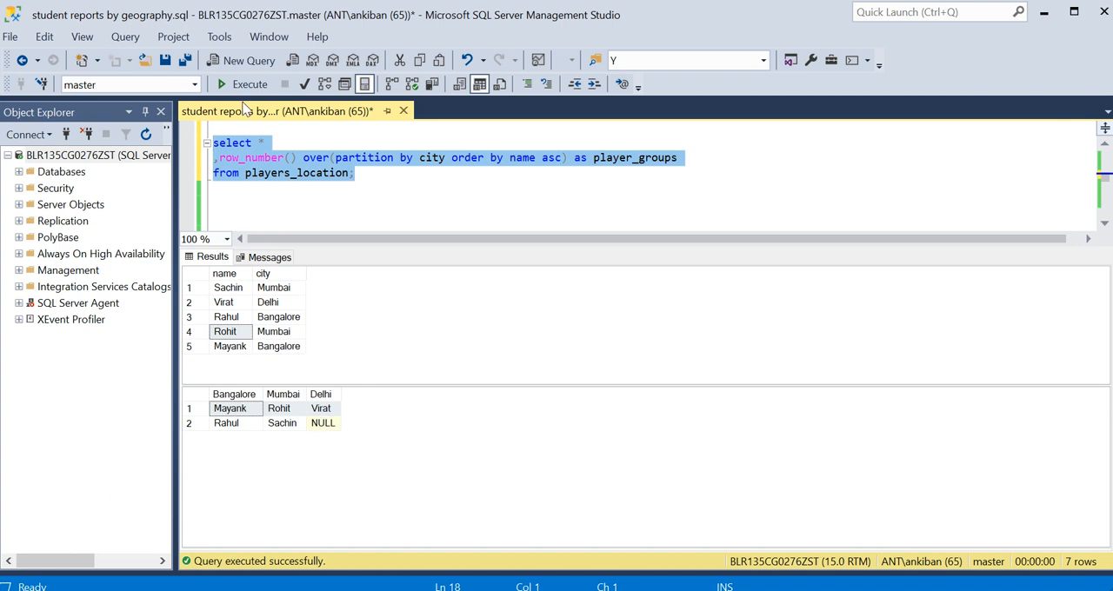
{"action": "left_click", "coordinate": [249, 83]}
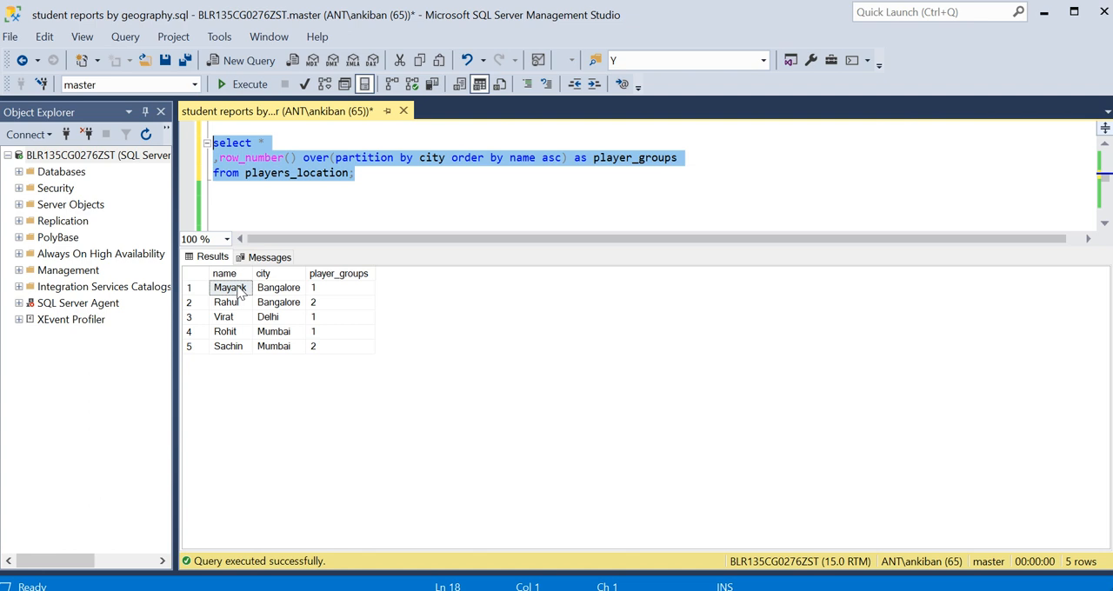
Inspect the results showing players numbered 1 and 2 within each city.
{"action": "left_click", "coordinate": [230, 287]}
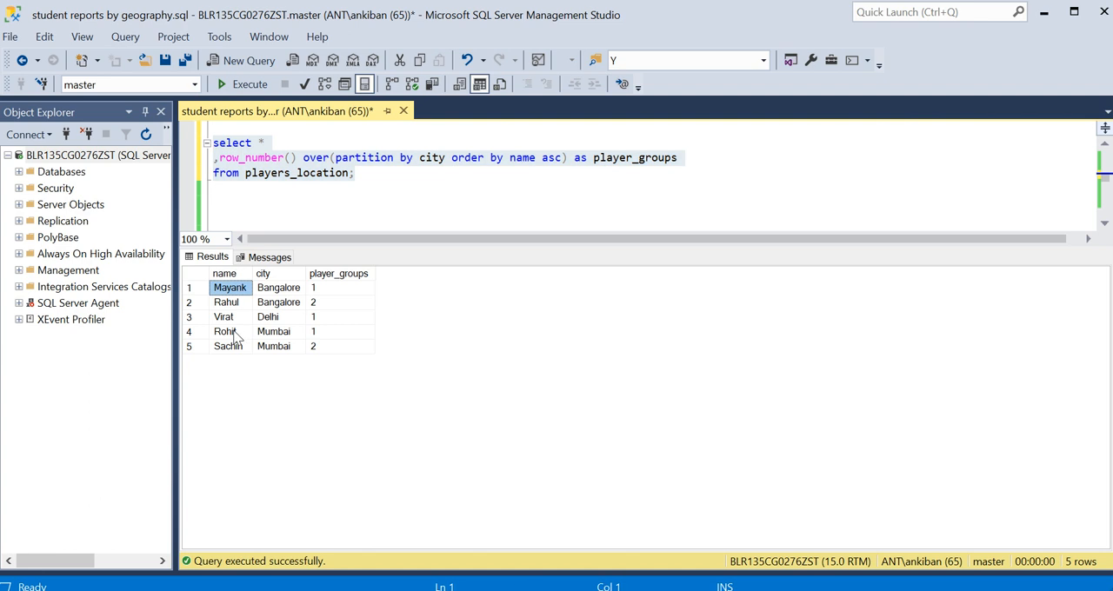
{"action": "left_click", "coordinate": [230, 330]}
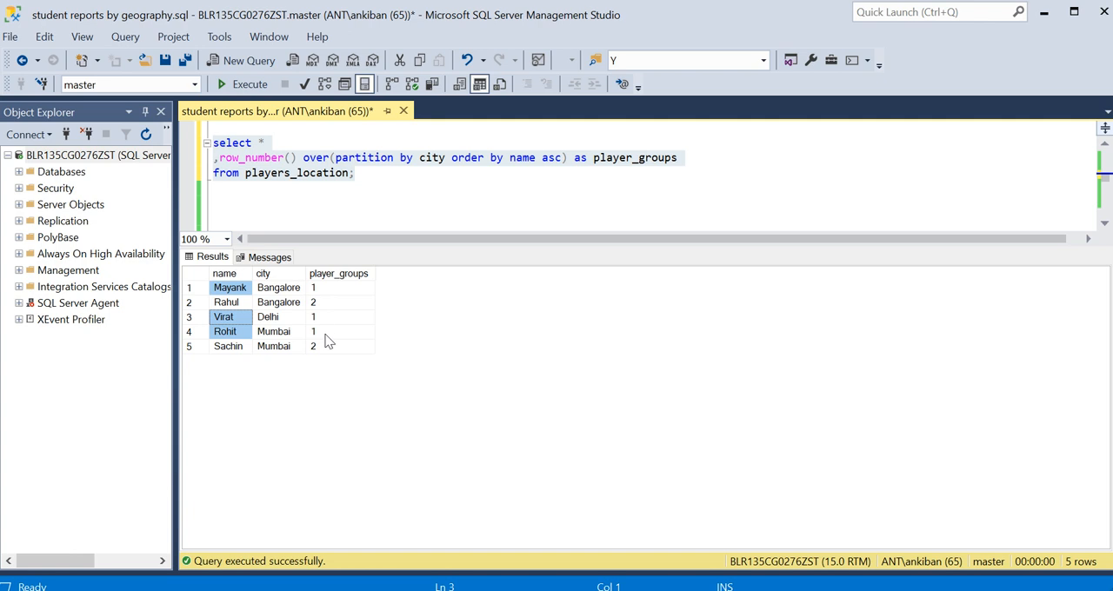
{"action": "mouse_move", "coordinate": [275, 296]}
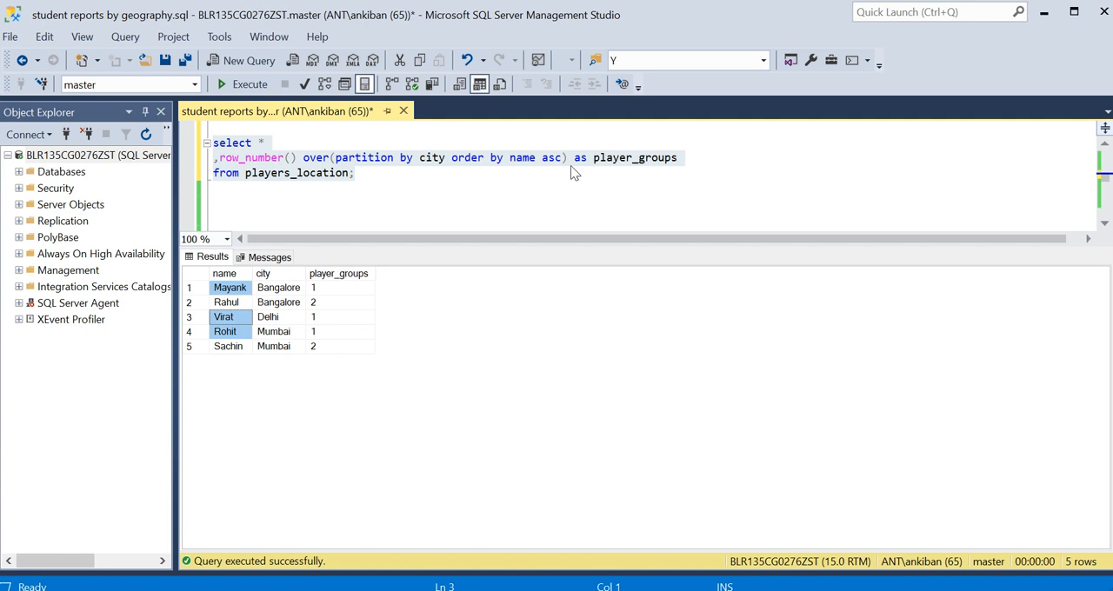
{"action": "mouse_move", "coordinate": [289, 299]}
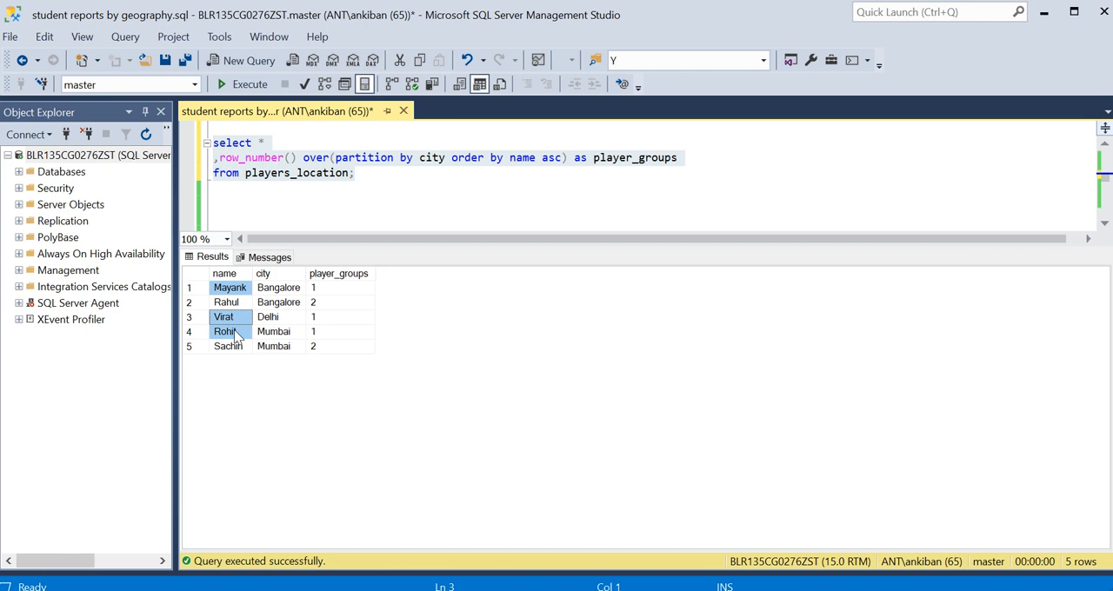
{"action": "mouse_move", "coordinate": [328, 292]}
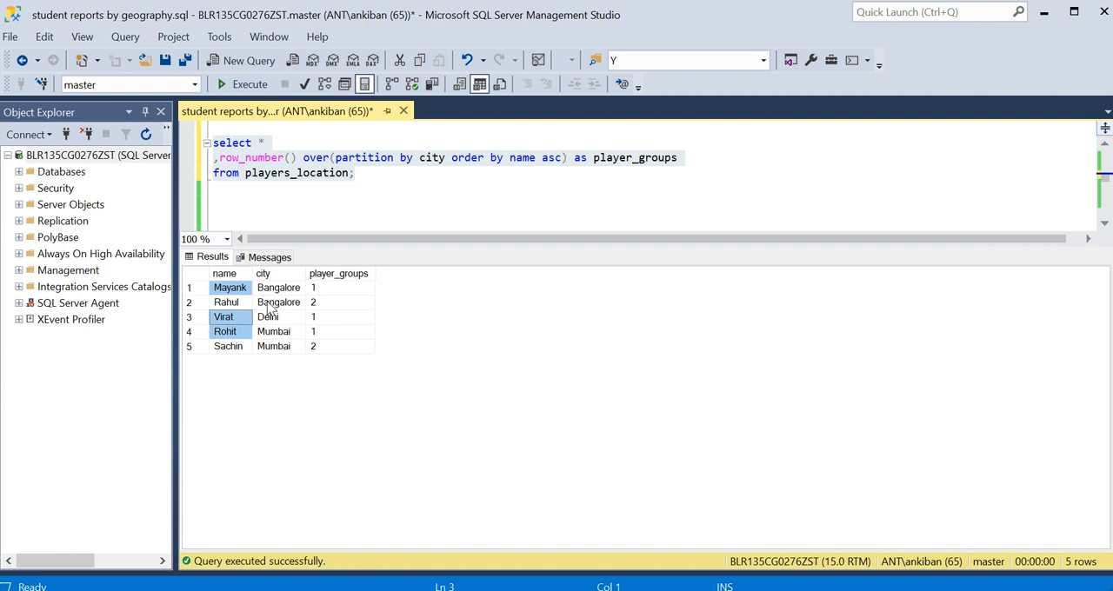
{"action": "left_click", "coordinate": [278, 302]}
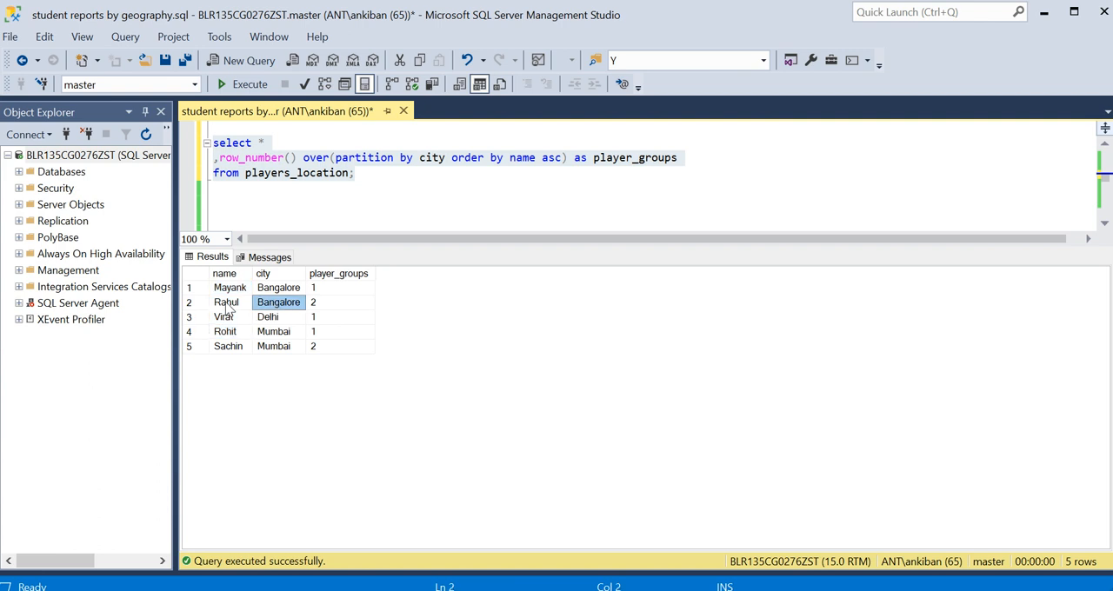
{"action": "left_click", "coordinate": [227, 346]}
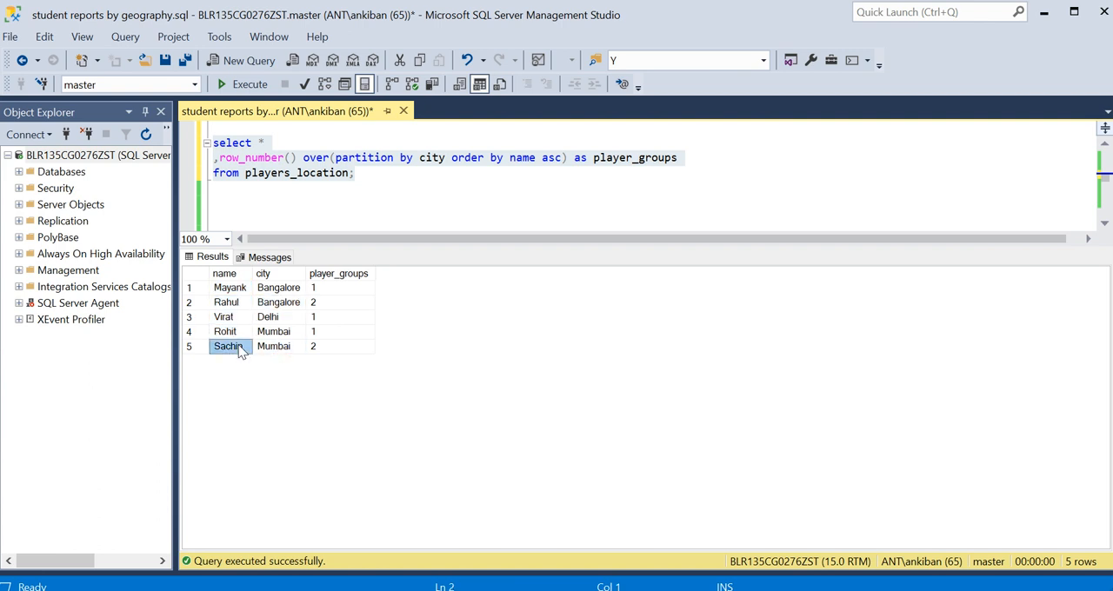
{"action": "left_click", "coordinate": [268, 316]}
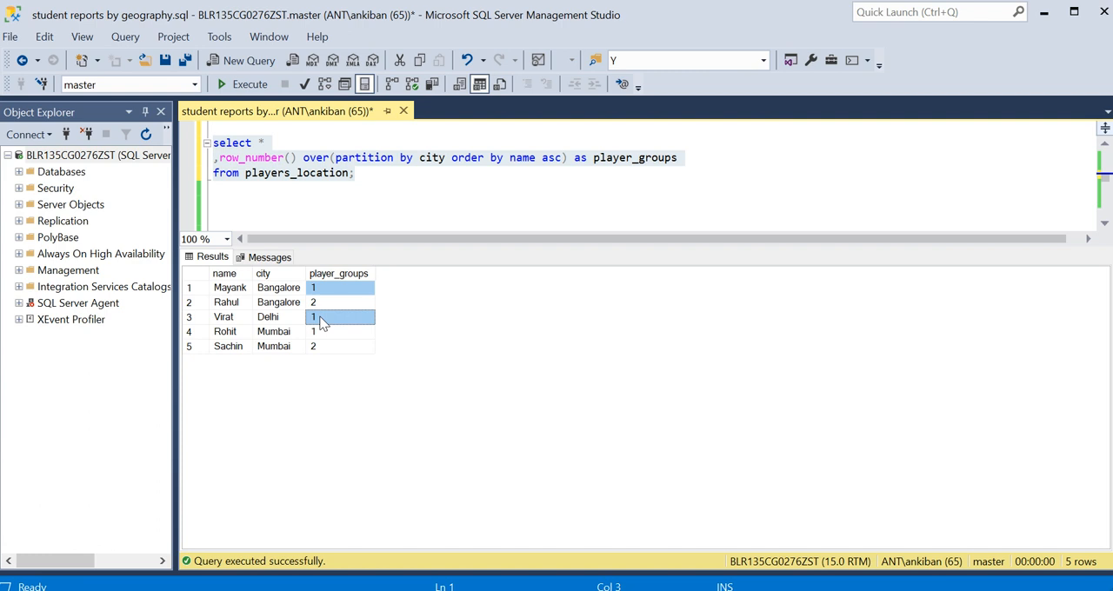
{"action": "left_click", "coordinate": [339, 330]}
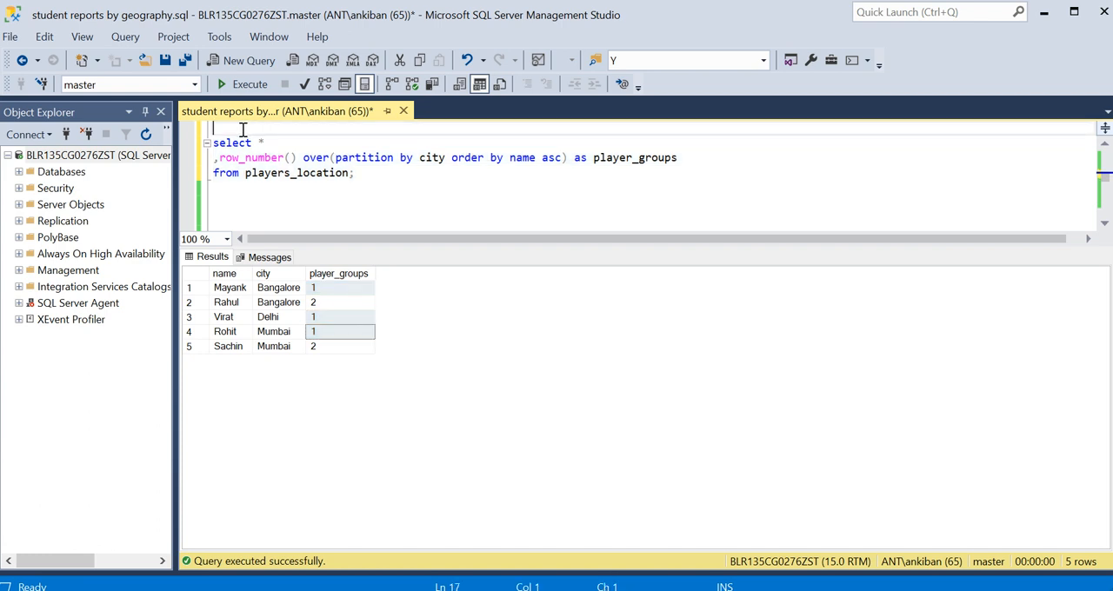
Wrap the query in an outer select player_groups ... group by player_groups statement.
{"action": "key", "text": "Enter"}
{"action": "type", "text": "A"}
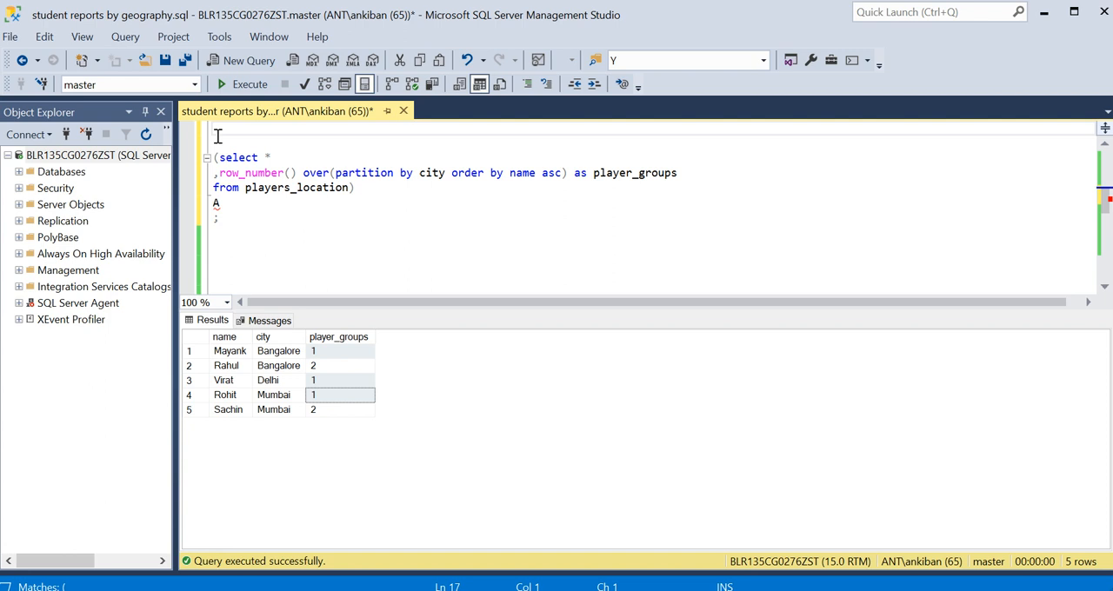
{"action": "type", "text": "select"}
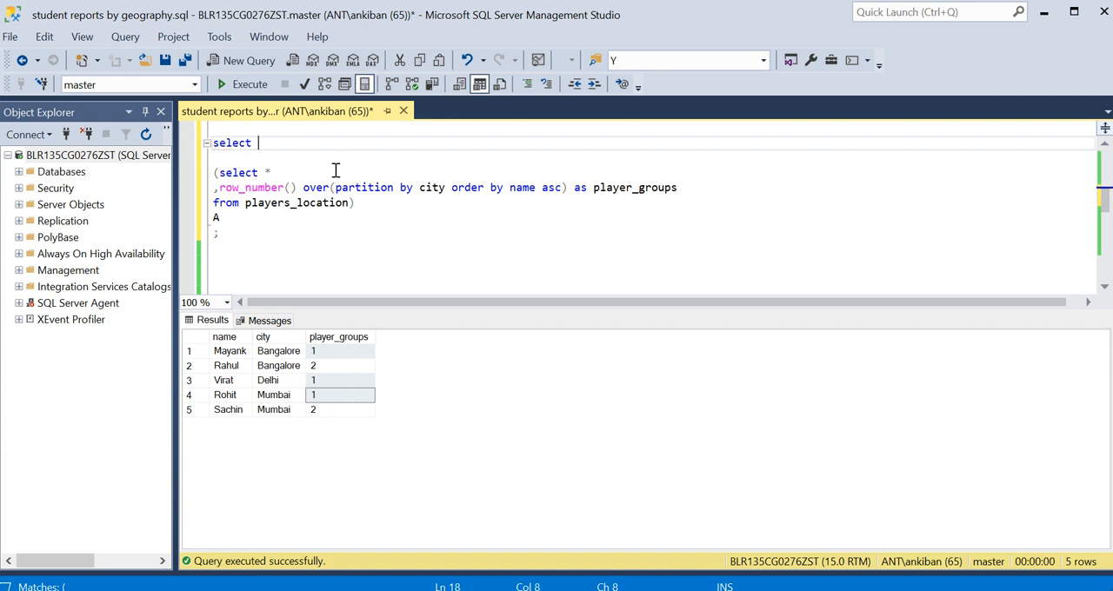
{"action": "type", "text": "player"}
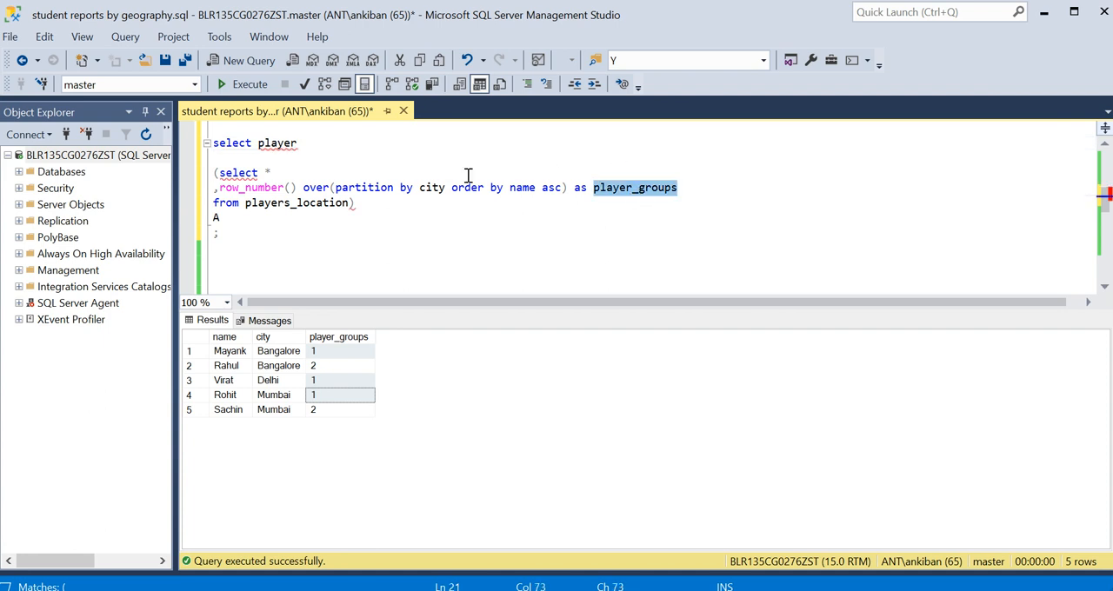
{"action": "type", "text": "_groups"}
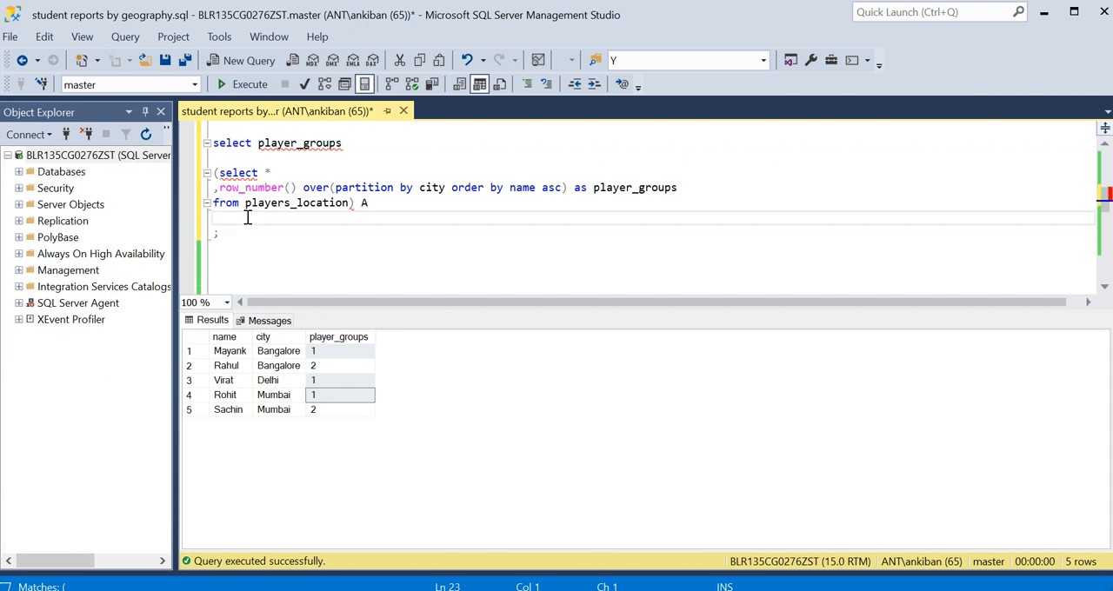
{"action": "type", "text": "group by"}
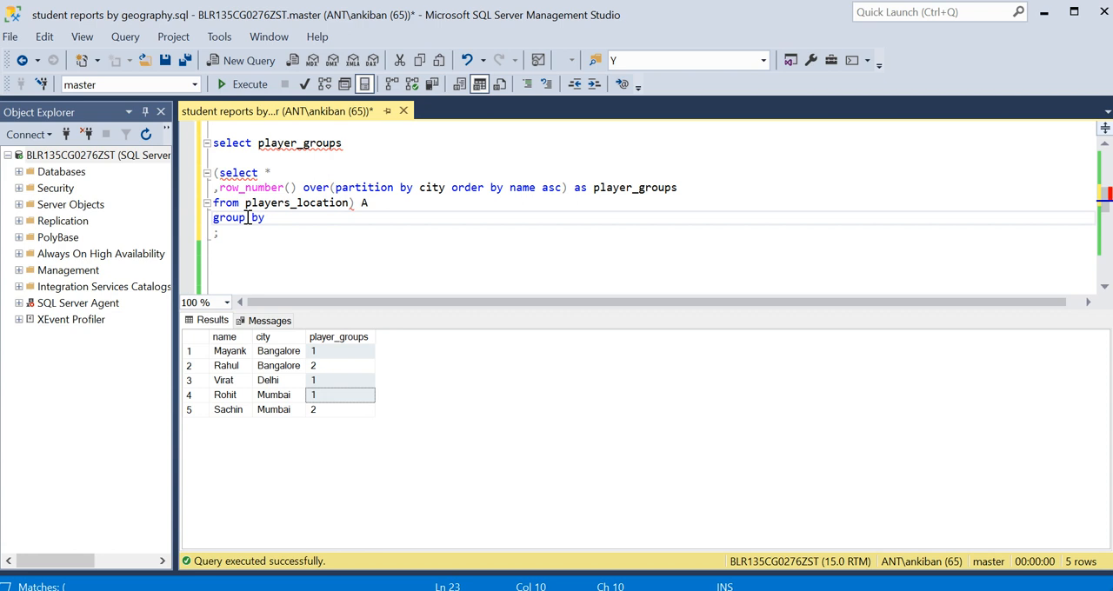
{"action": "type", "text": "player_groups"}
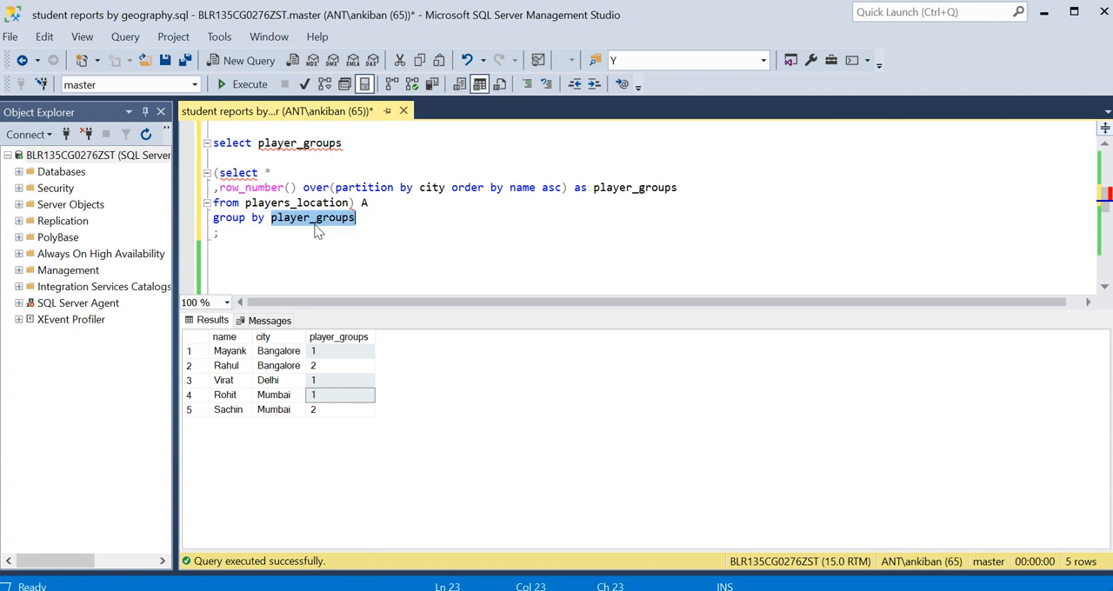
{"action": "left_click", "coordinate": [219, 156]}
{"action": "type", "text": ","}
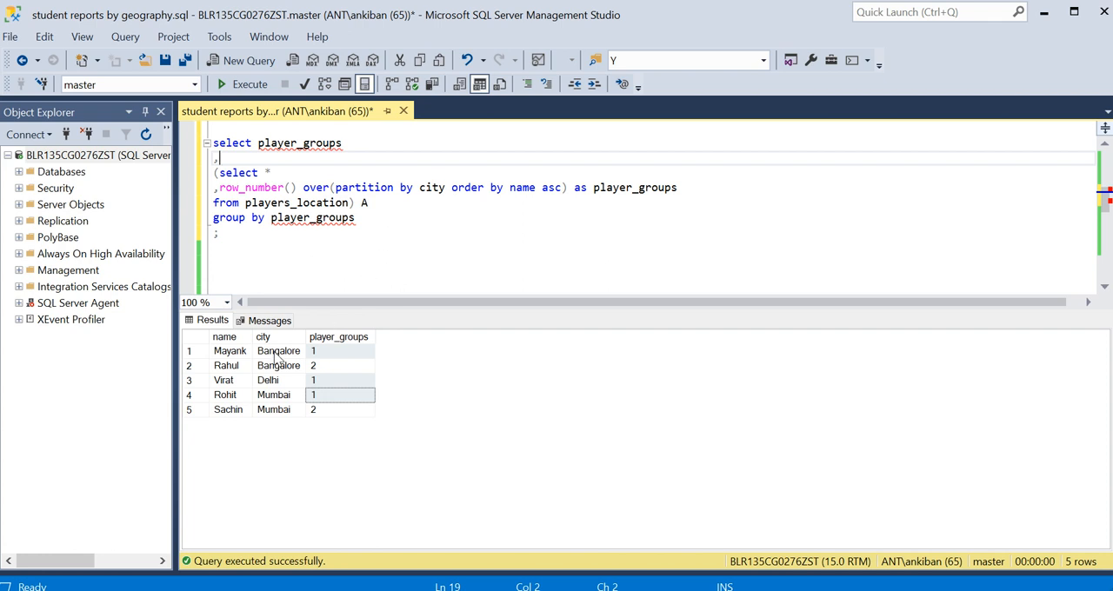
{"action": "mouse_move", "coordinate": [522, 177]}
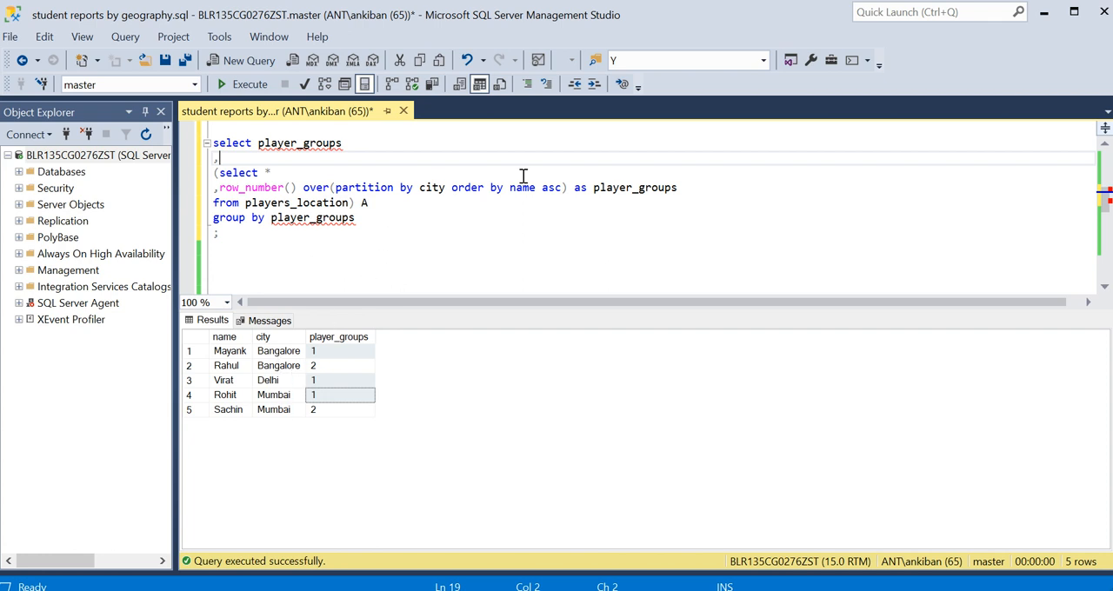
Add ,case when city='Bangalore' then name end as Bangalore to the outer select.
{"action": "type", "text": "casd"}
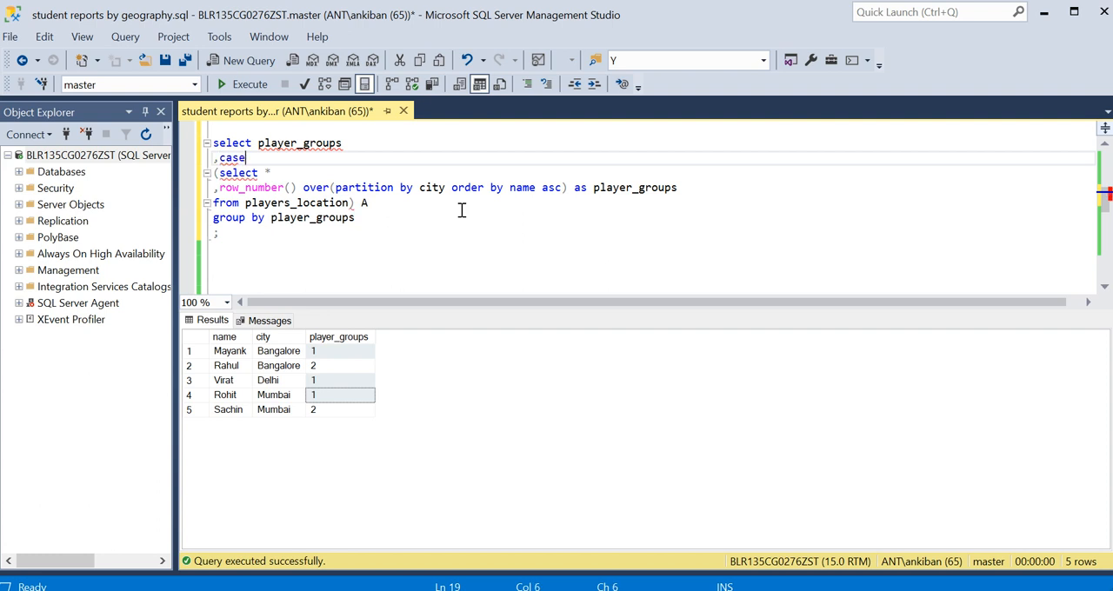
{"action": "type", "text": "when"}
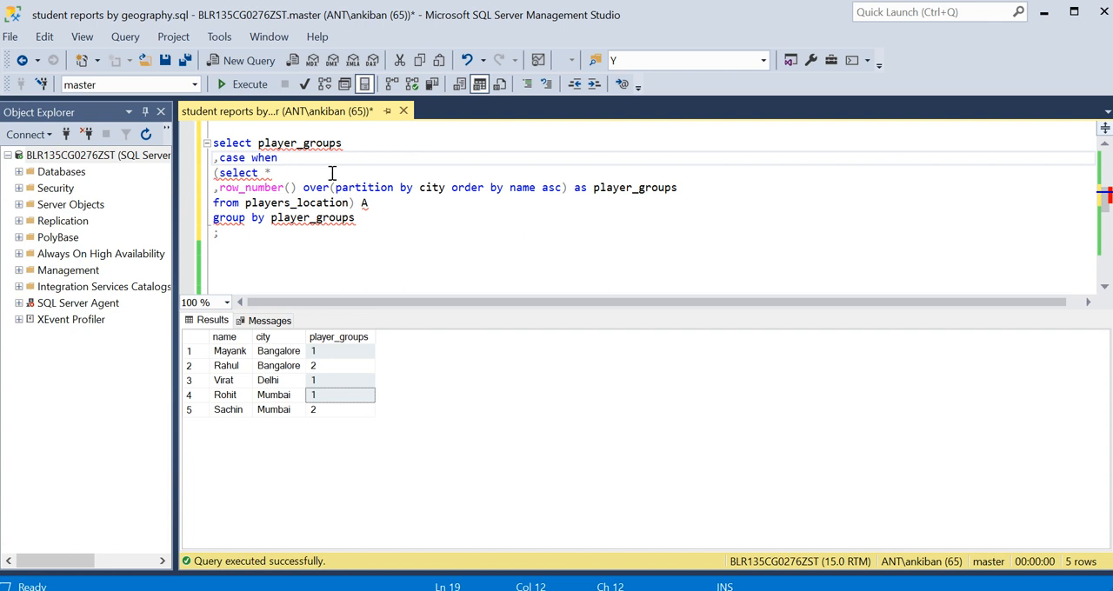
{"action": "type", "text": "city="}
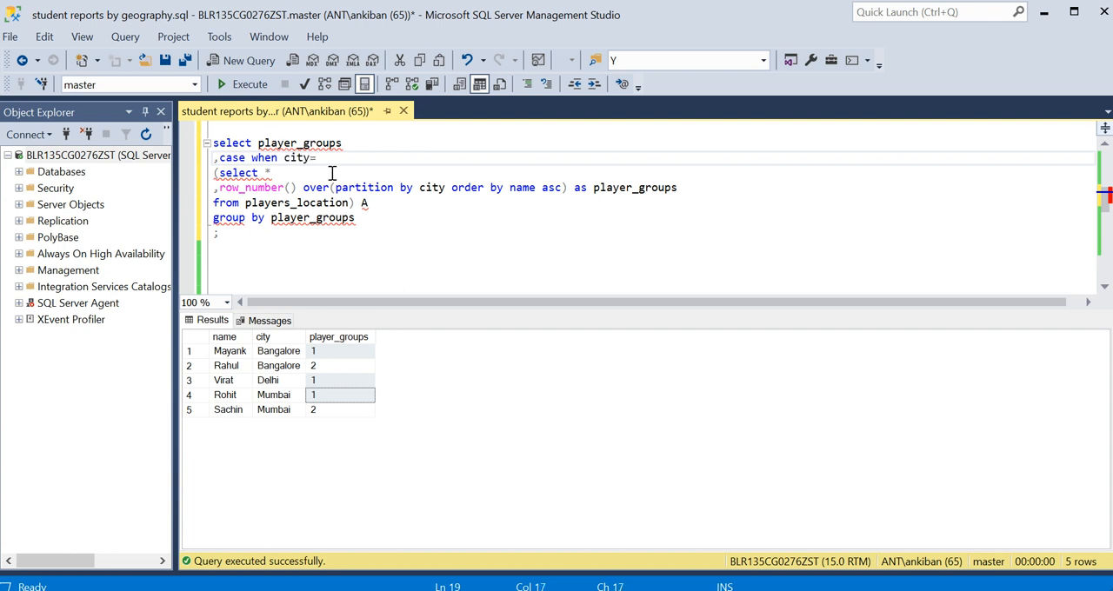
{"action": "type", "text": "'Bangalore' then name else"}
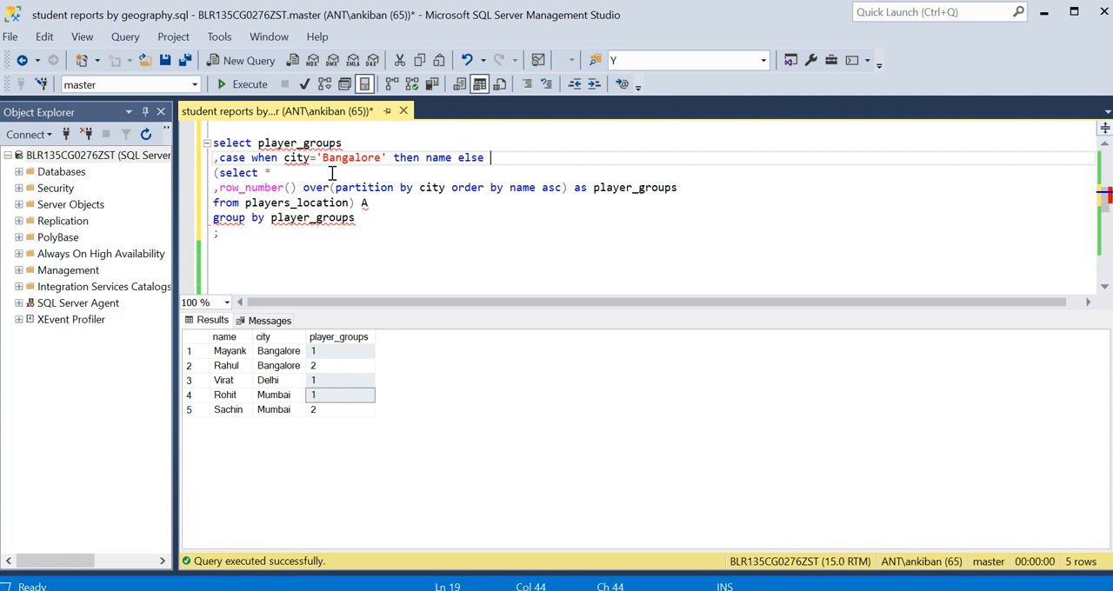
{"action": "key", "text": "BackSpace"}
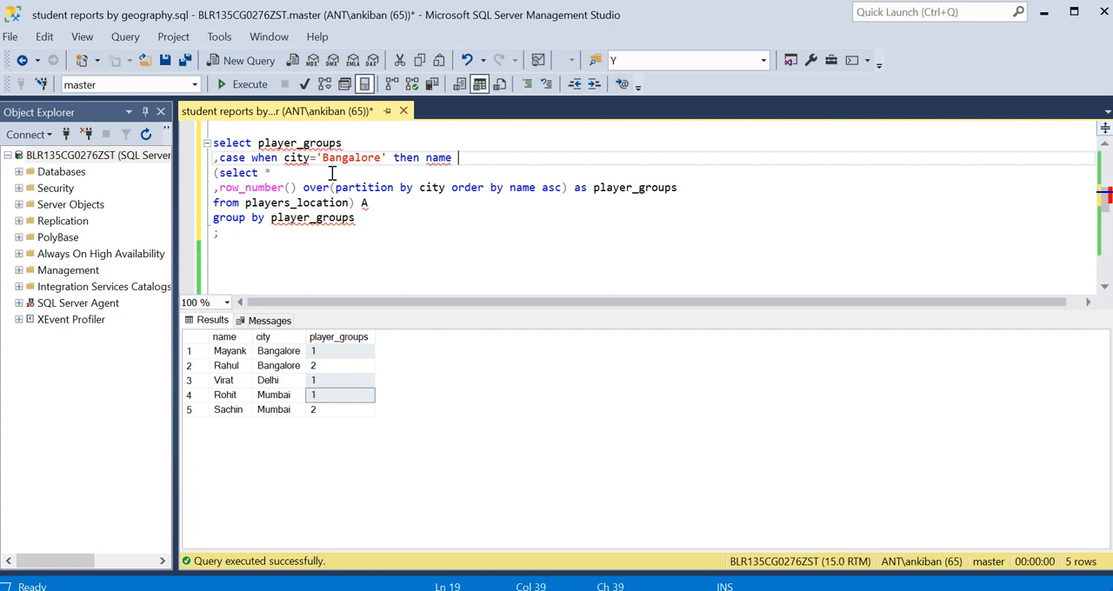
{"action": "type", "text": "end"}
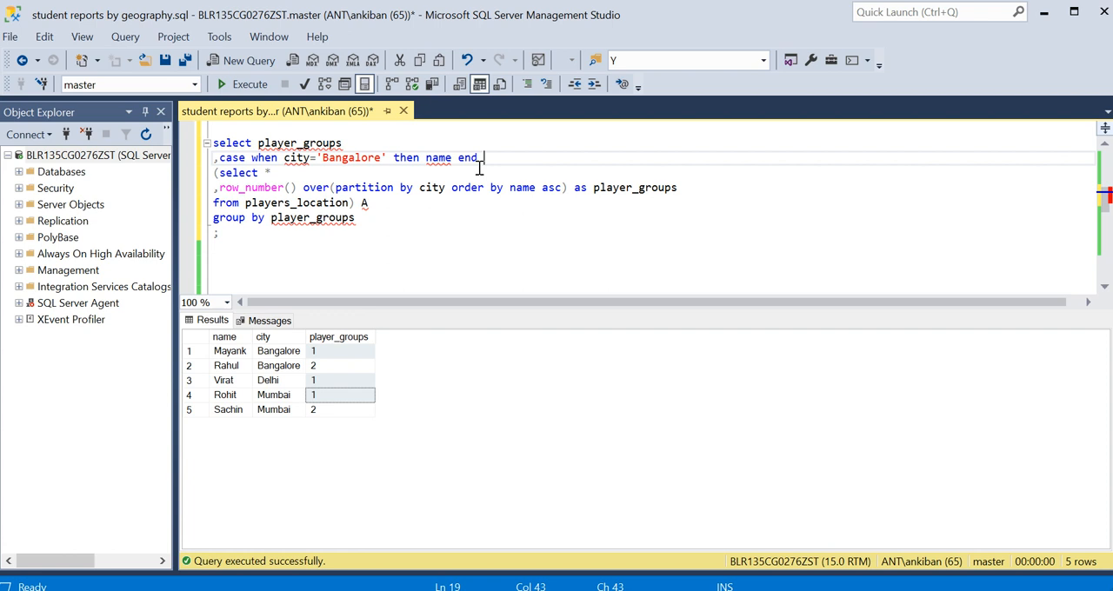
{"action": "mouse_move", "coordinate": [518, 170]}
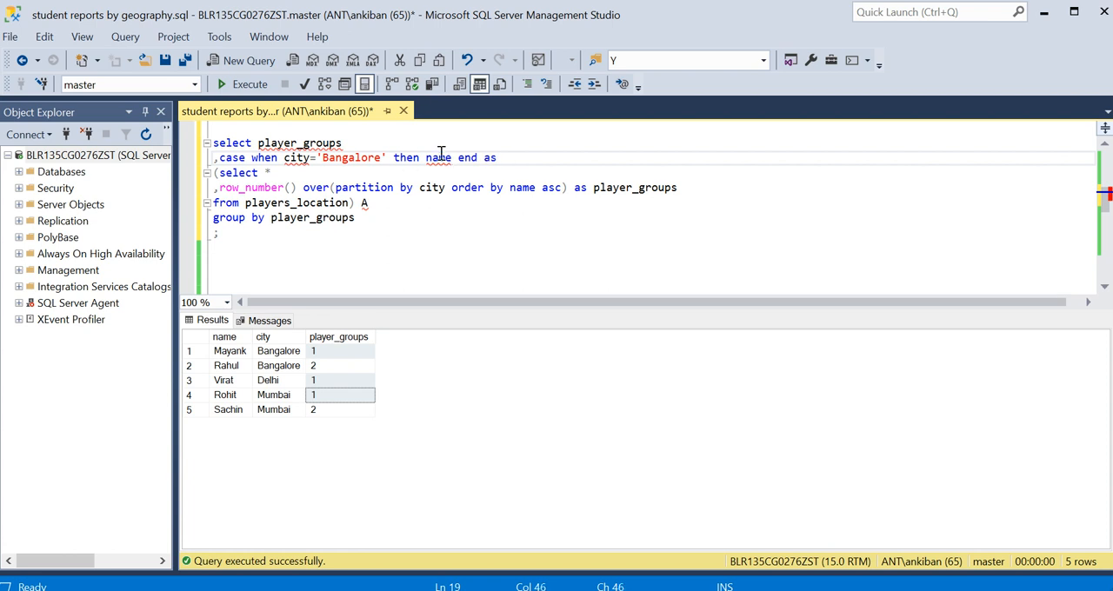
{"action": "double_click", "coordinate": [351, 156]}
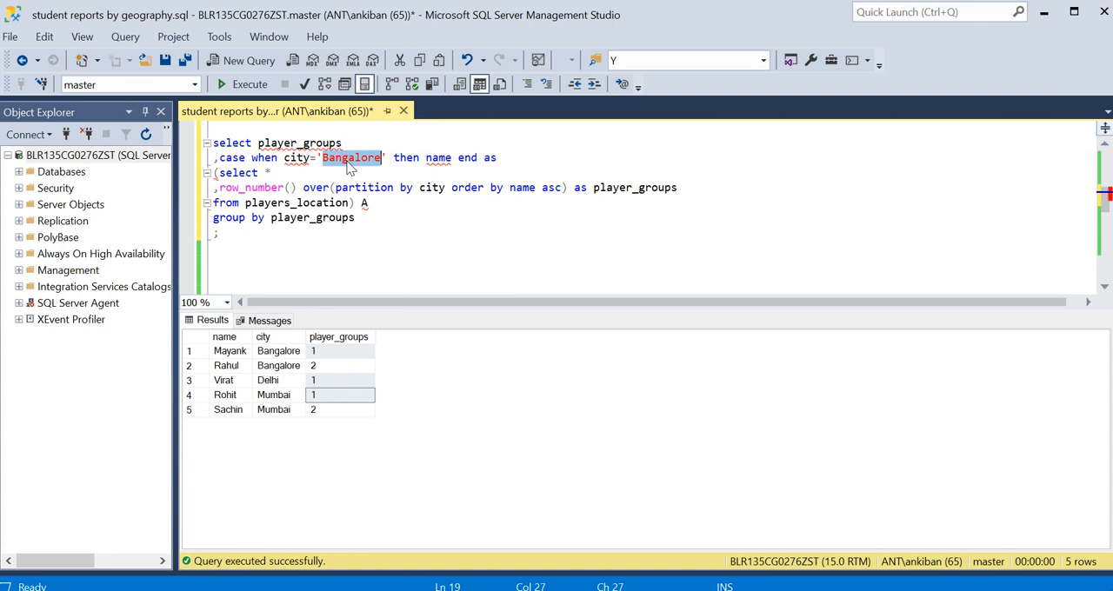
{"action": "type", "text": "Bangalore"}
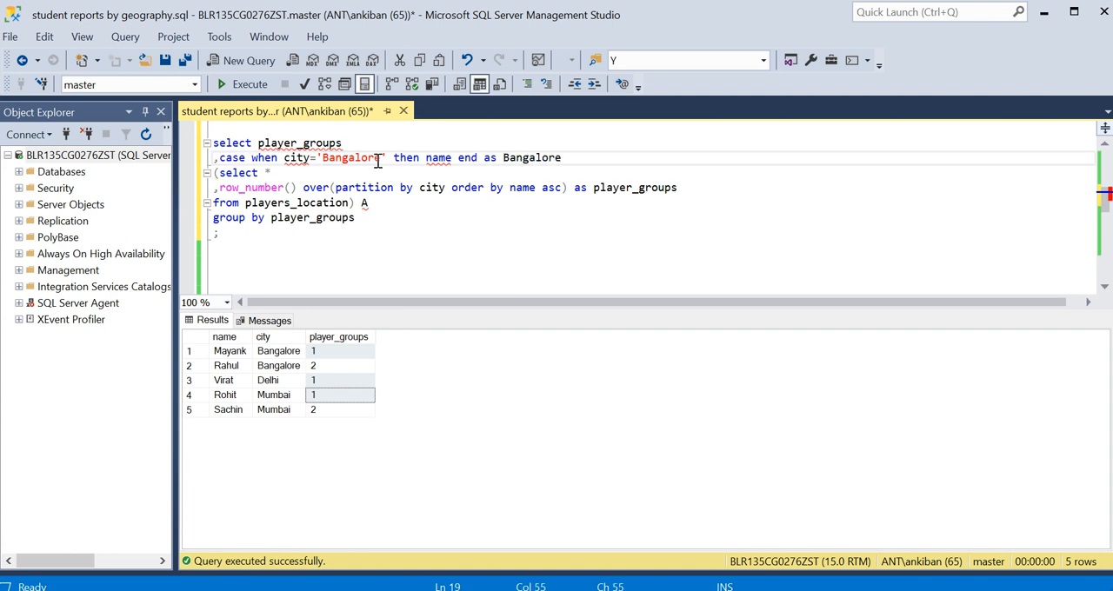
{"action": "mouse_move", "coordinate": [438, 157]}
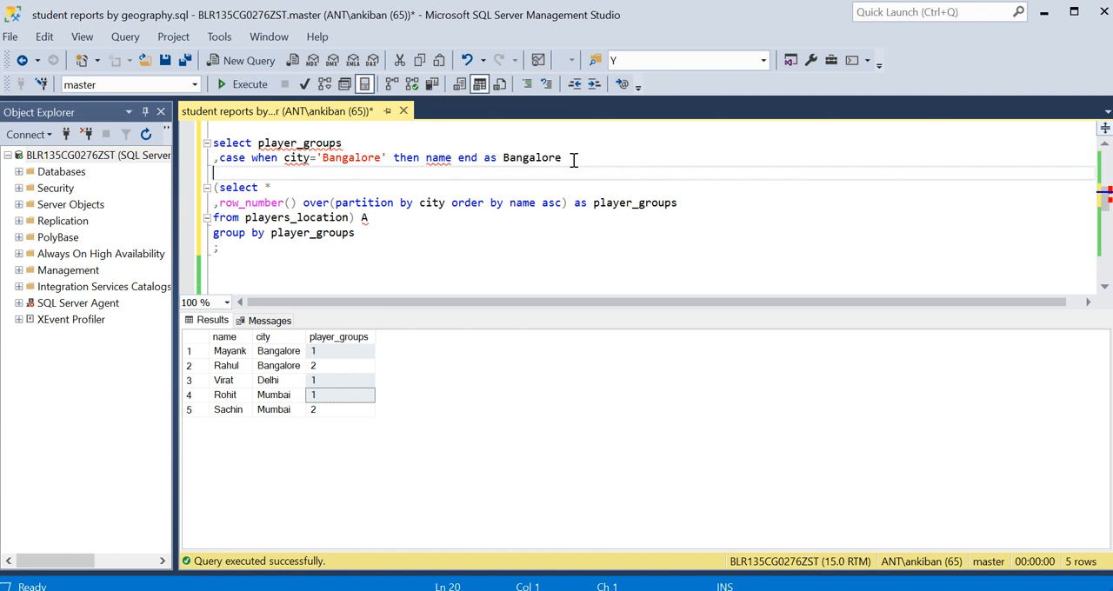
Duplicate the case line as Mumbai and Delhi columns, add from before subquery A and ,city to the select.
{"action": "type", "text": ",case when city='Bangalore' then name end as Bangalore"}
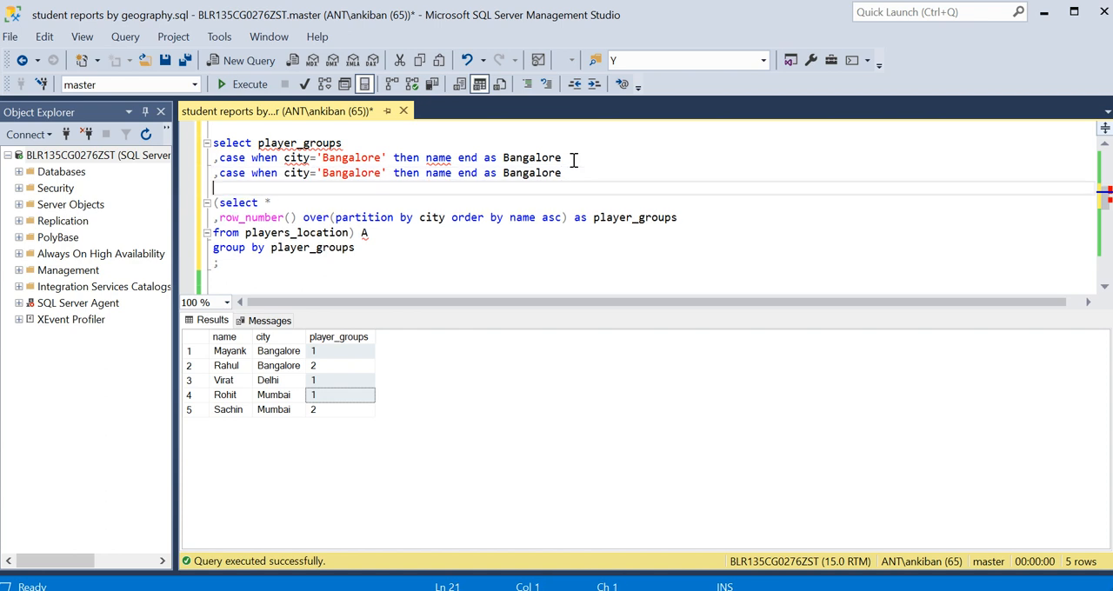
{"action": "type", "text": ",case when city='Bangalore' then name end as Bangalore"}
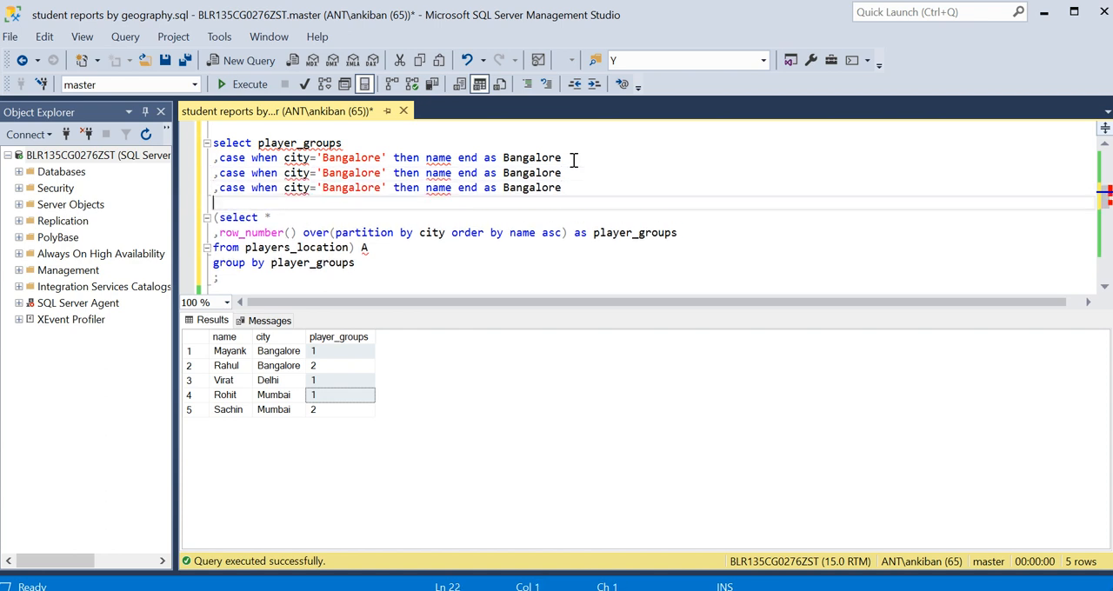
{"action": "type", "text": "from"}
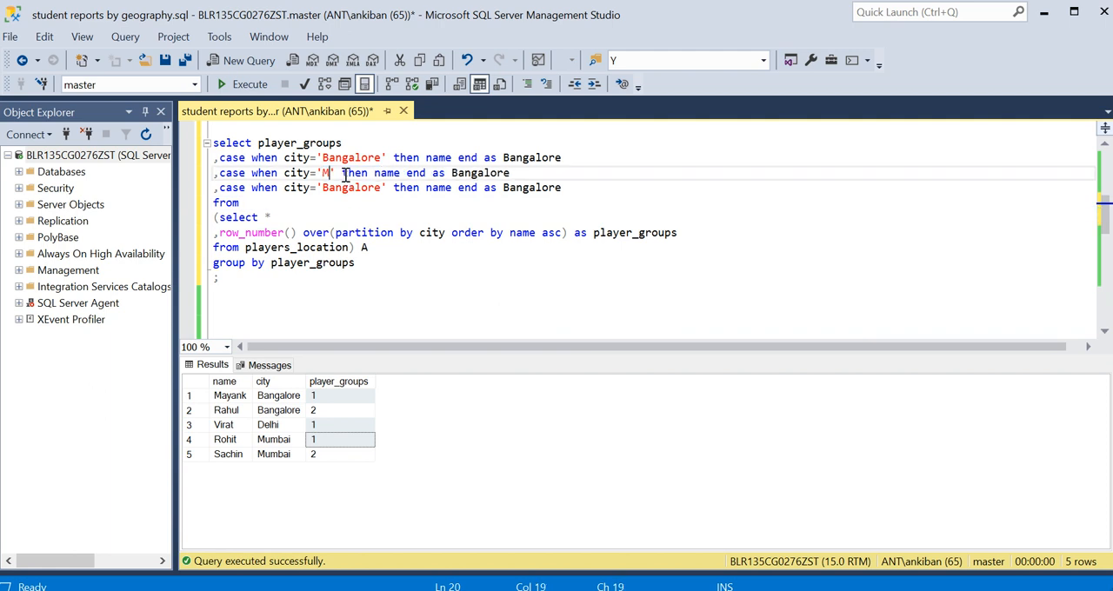
{"action": "type", "text": "umbai"}
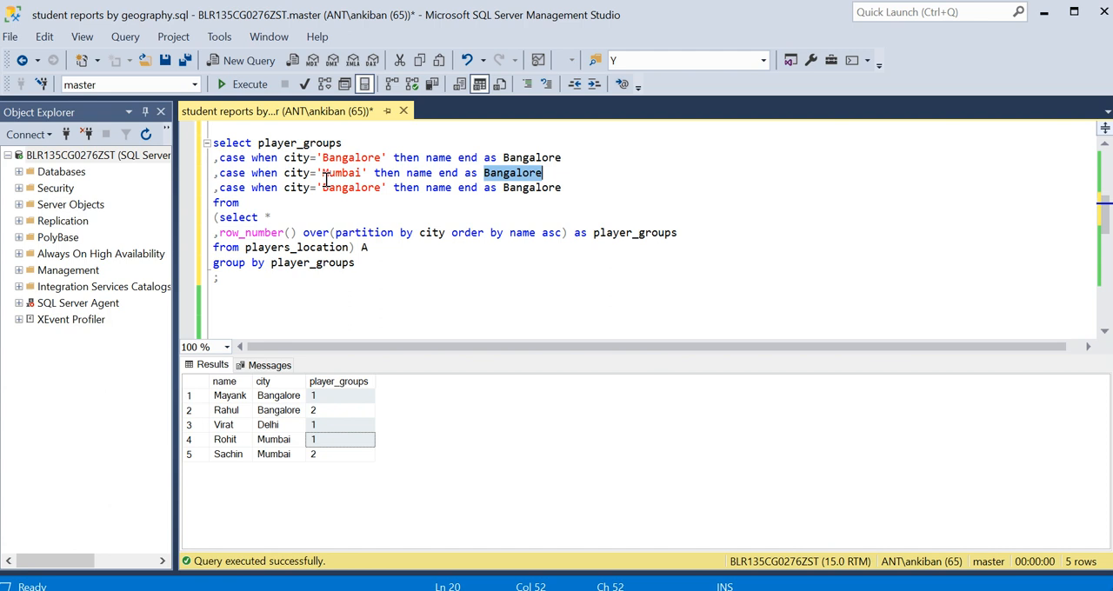
{"action": "left_click", "coordinate": [512, 172]}
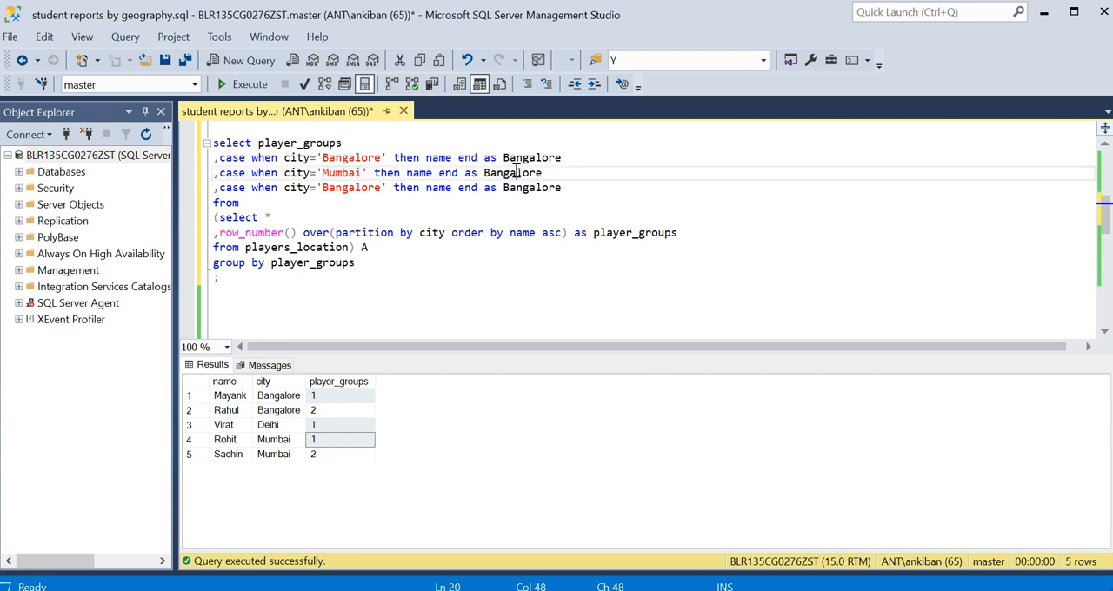
{"action": "type", "text": "Mumbai"}
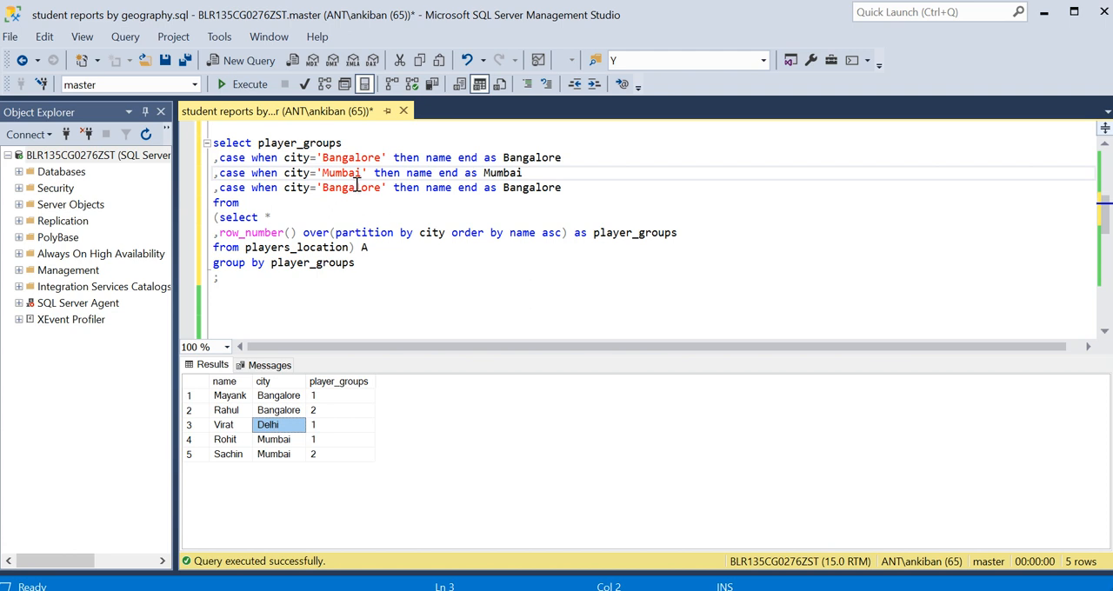
{"action": "type", "text": "Delhi"}
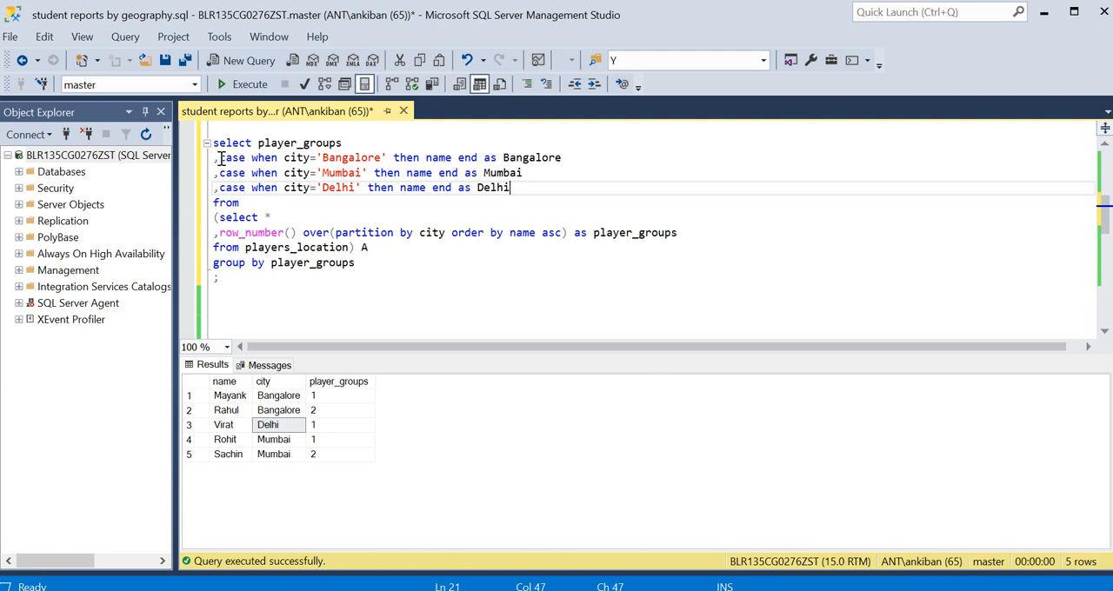
{"action": "left_click", "coordinate": [404, 172]}
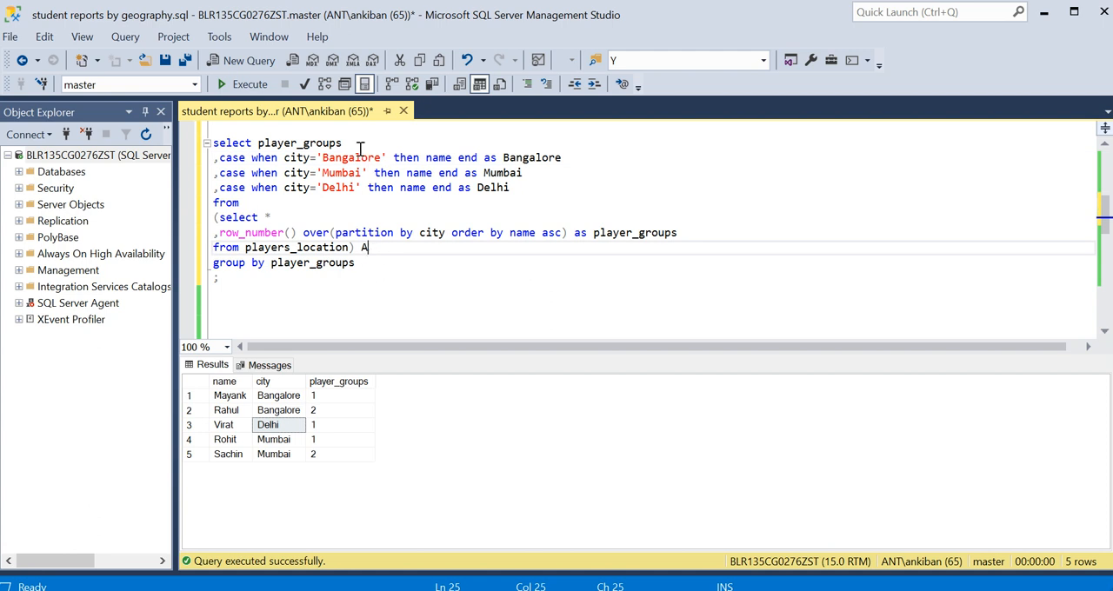
{"action": "type", "text": ",city"}
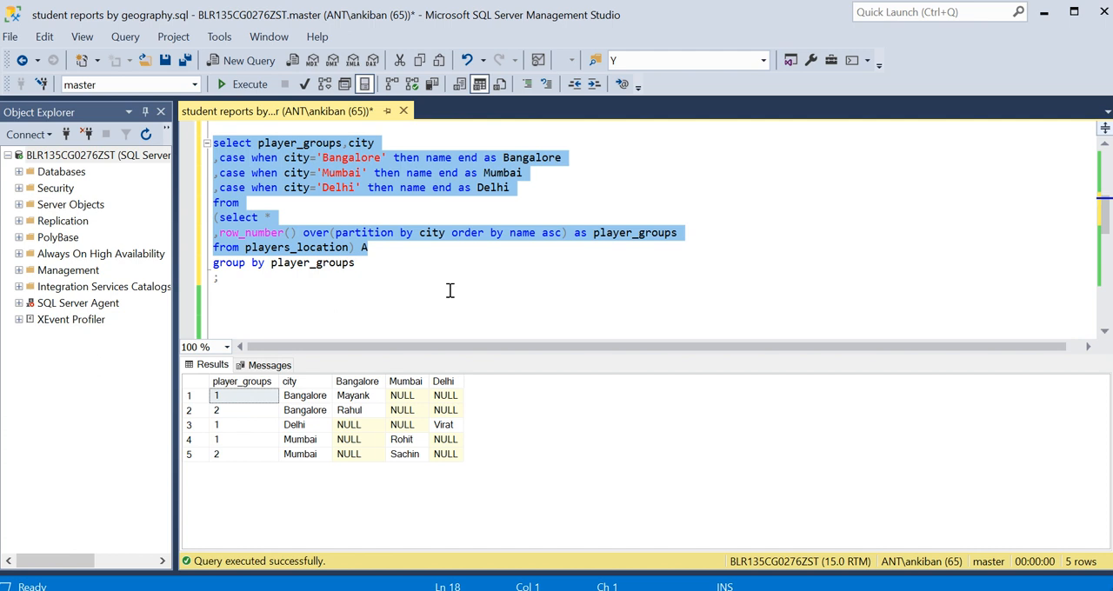
{"action": "mouse_move", "coordinate": [235, 421]}
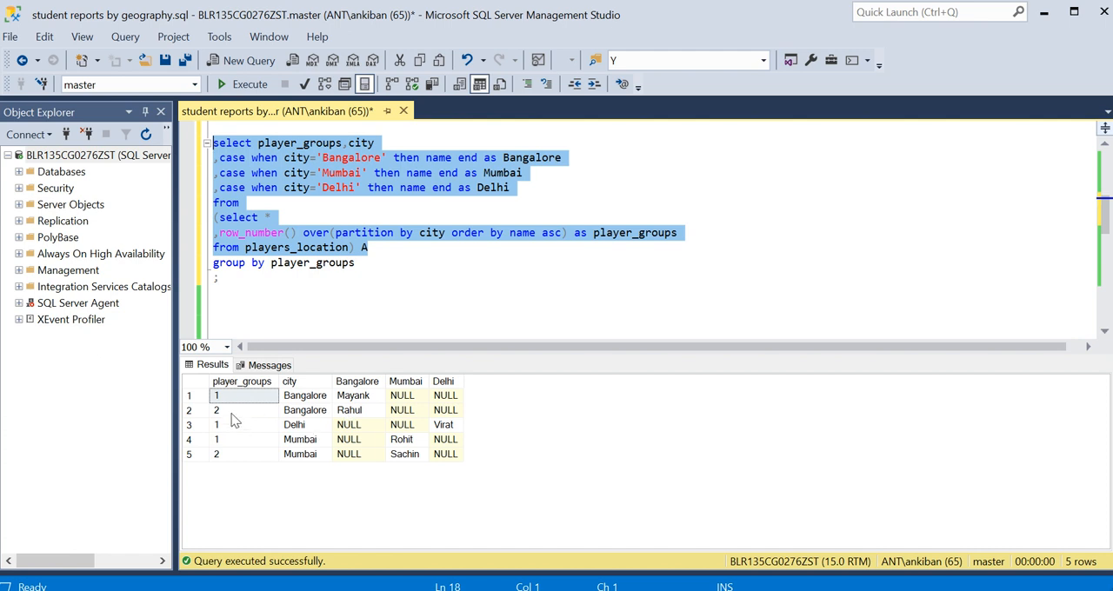
Add order by player_groups and execute the query.
{"action": "left_click", "coordinate": [244, 424]}
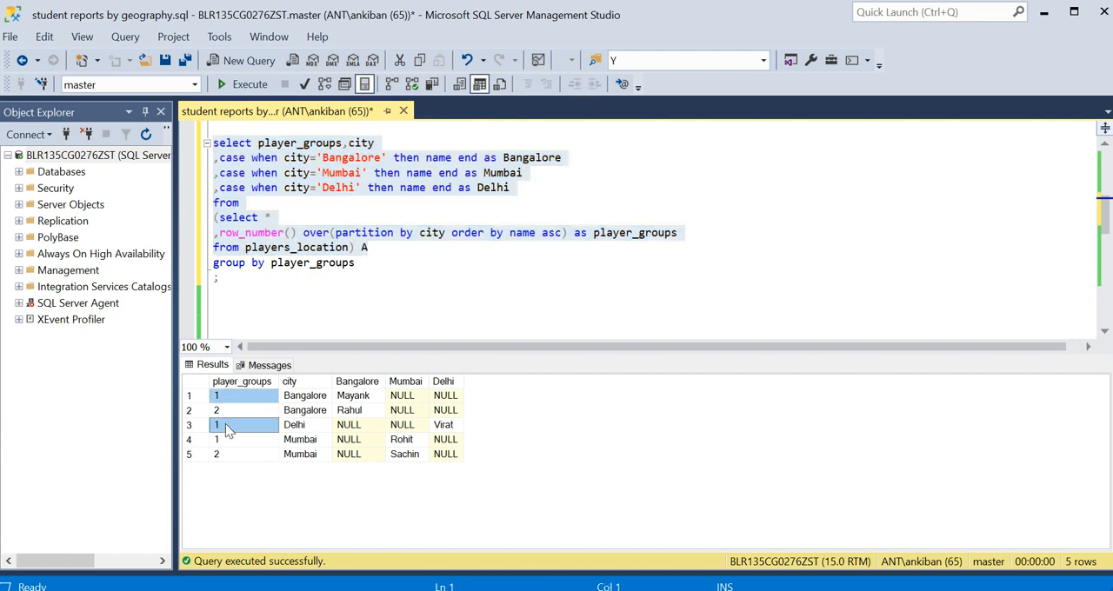
{"action": "left_click", "coordinate": [243, 438]}
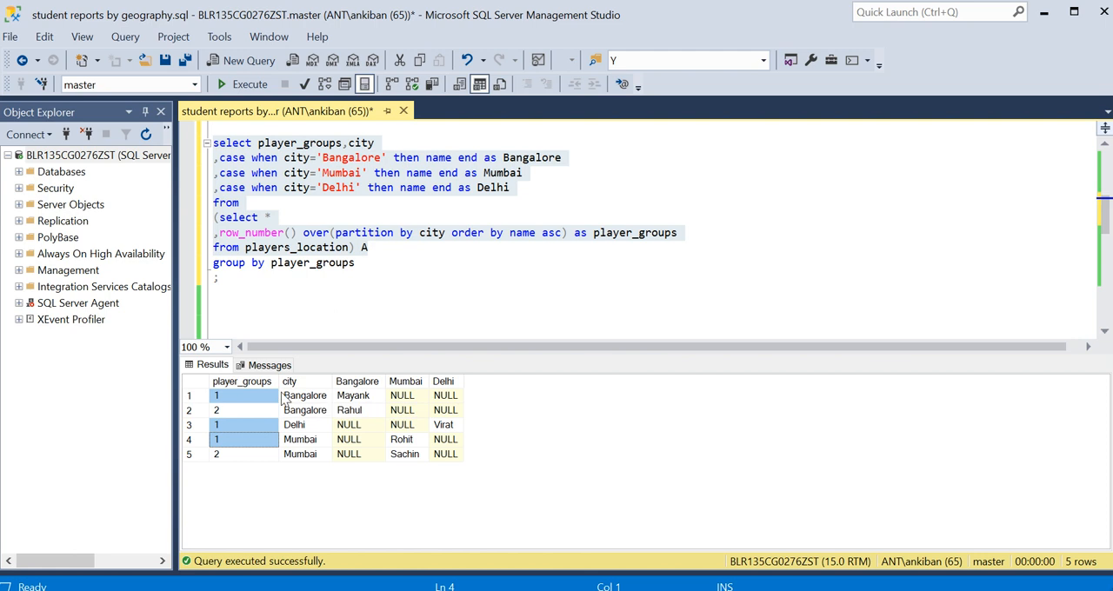
{"action": "mouse_move", "coordinate": [361, 403]}
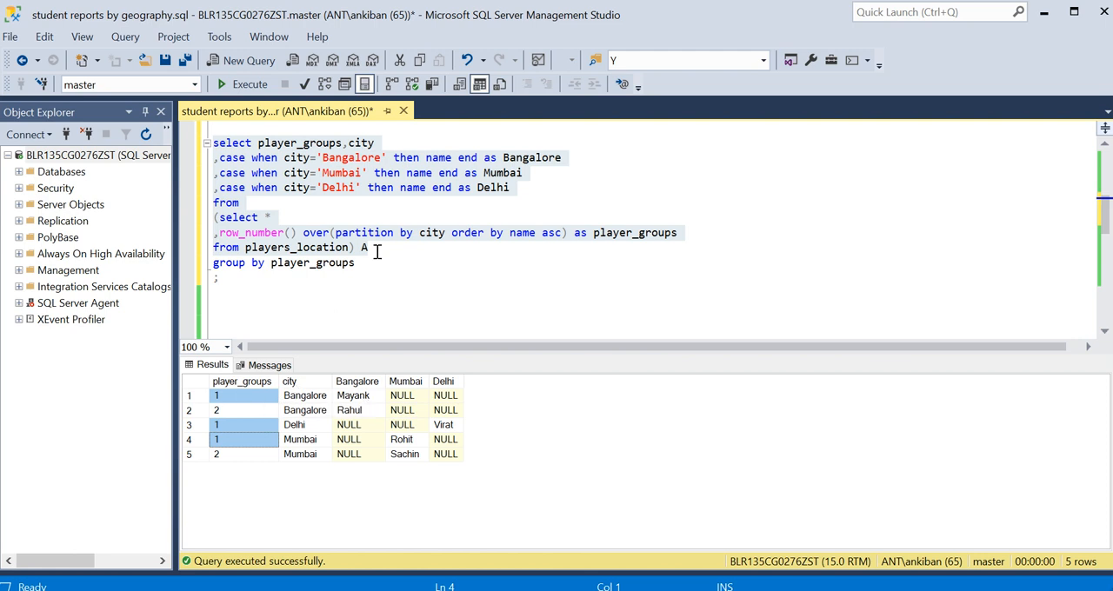
{"action": "type", "text": "or"}
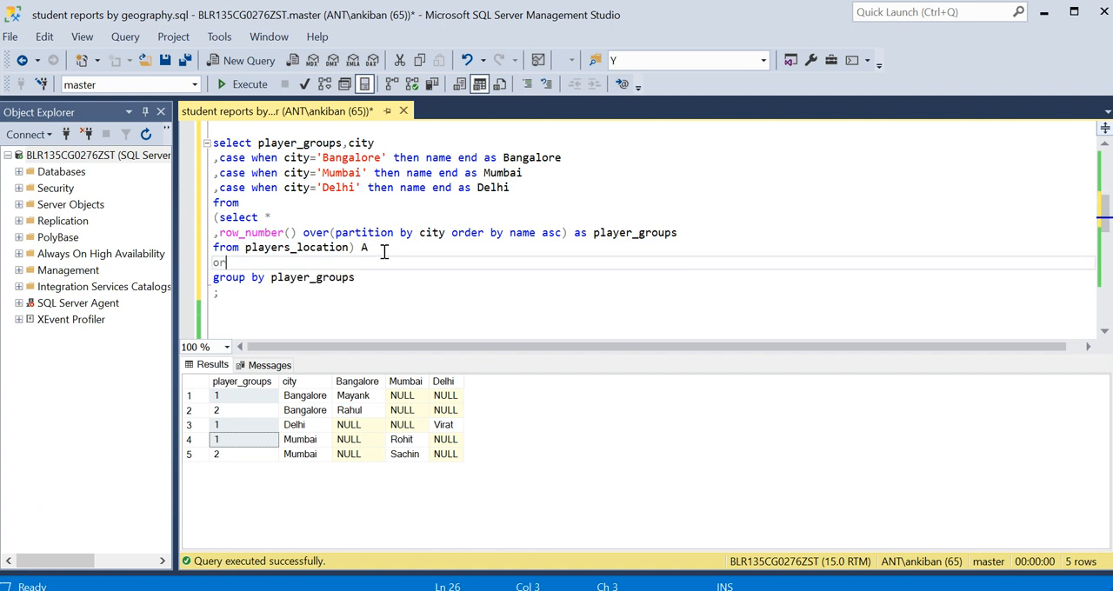
{"action": "type", "text": "der by player_groups"}
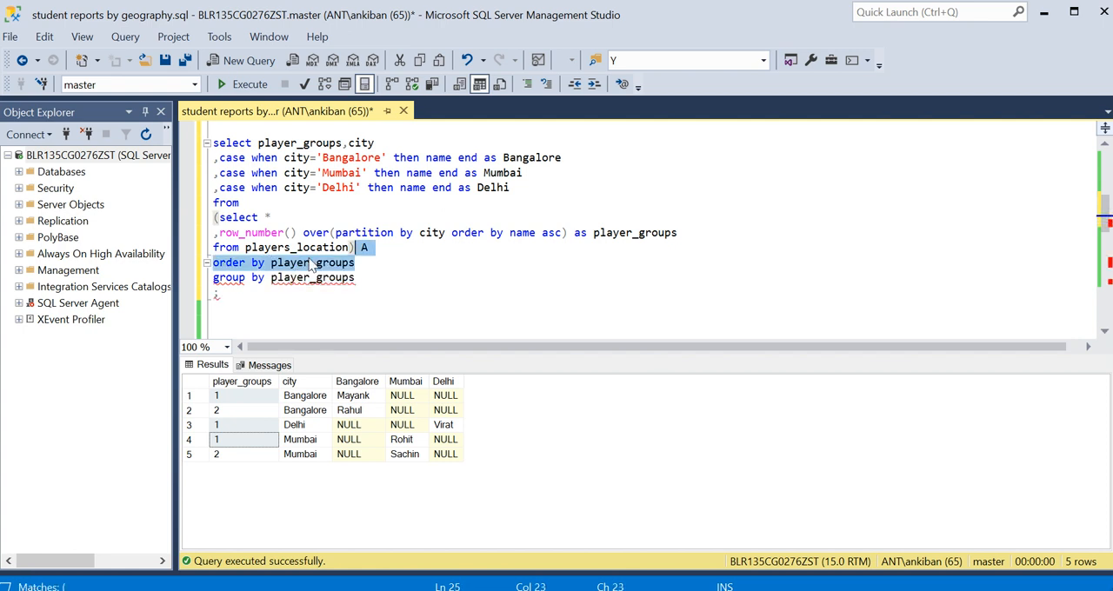
{"action": "left_click", "coordinate": [251, 83]}
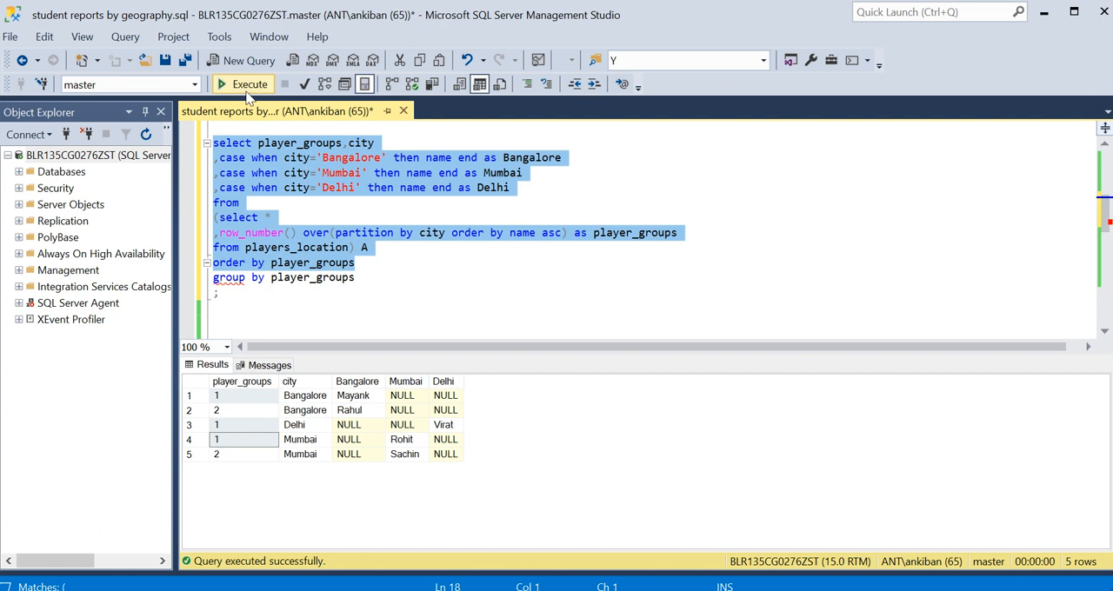
{"action": "left_click", "coordinate": [250, 84]}
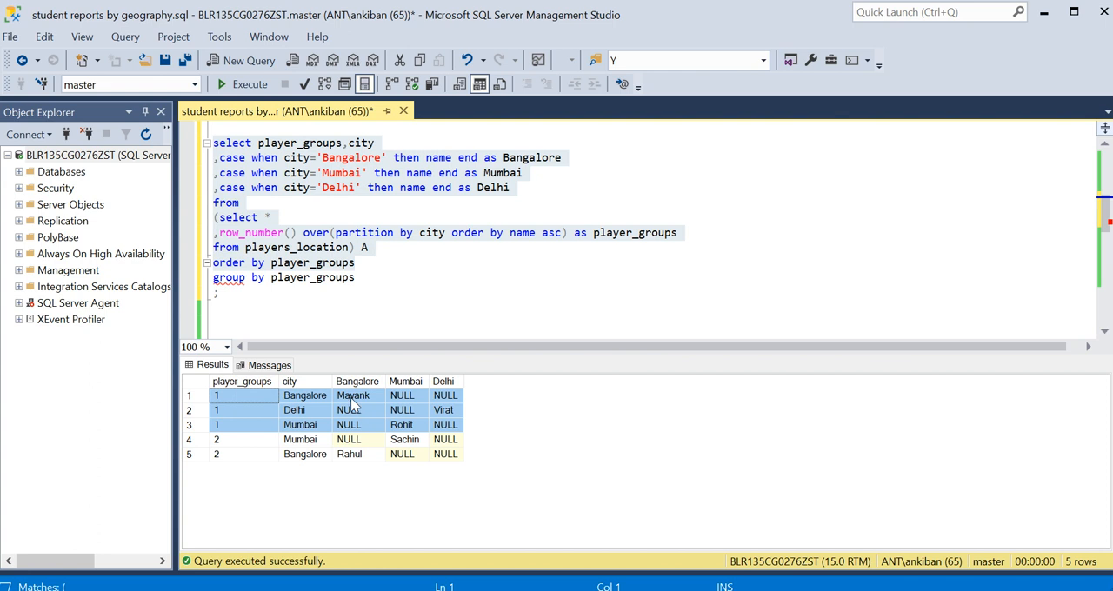
Mark group 1's Mayank, Rohit and Virat now listed first in the results.
{"action": "left_click", "coordinate": [351, 395]}
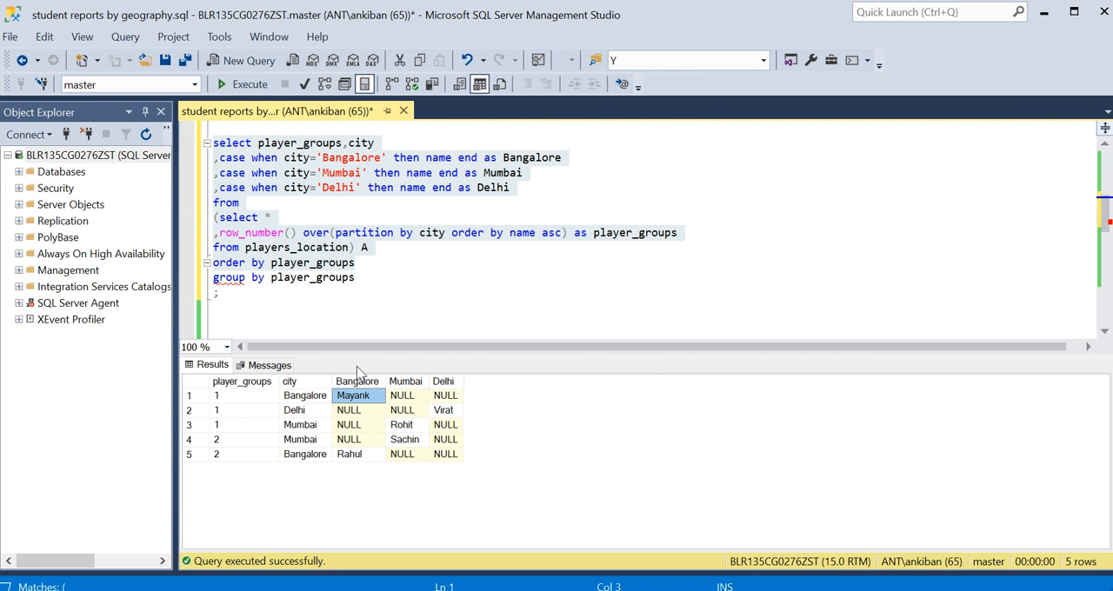
{"action": "mouse_move", "coordinate": [355, 421]}
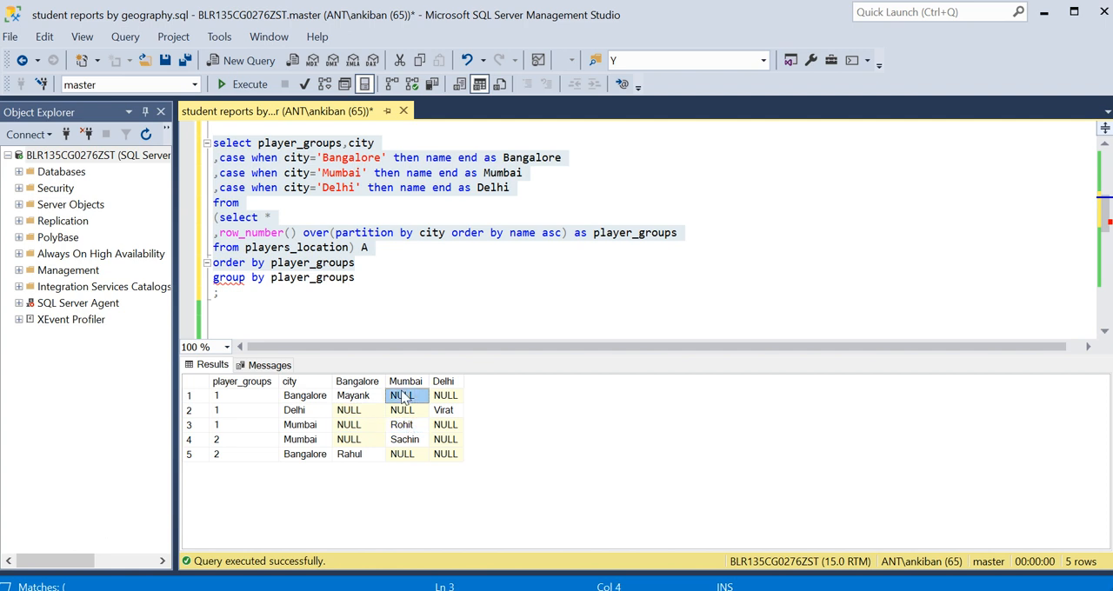
{"action": "left_click", "coordinate": [352, 394]}
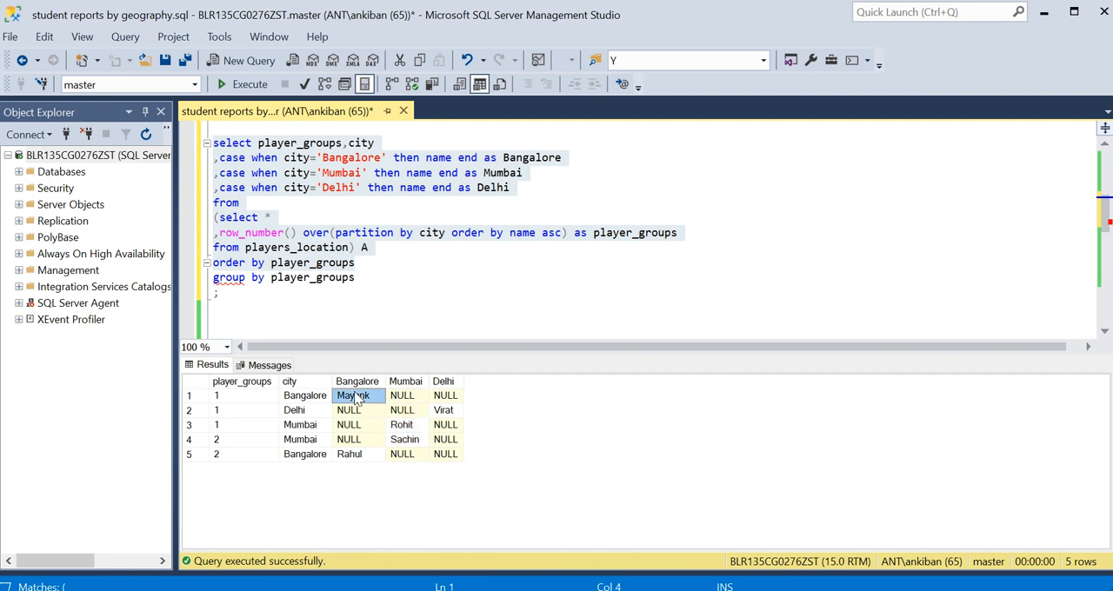
{"action": "left_click", "coordinate": [400, 424]}
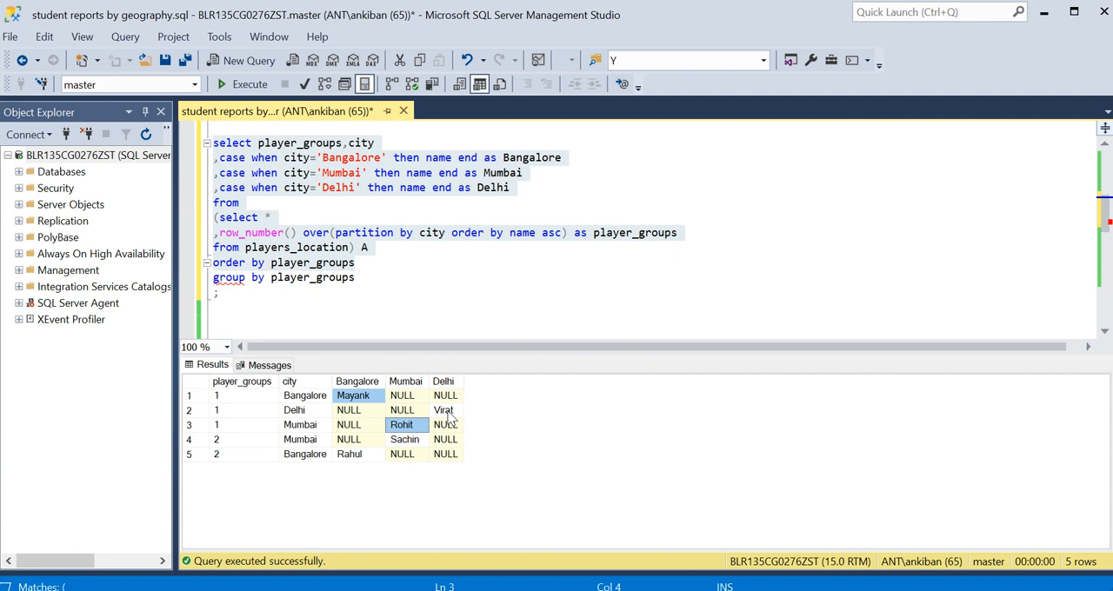
{"action": "left_click", "coordinate": [445, 411]}
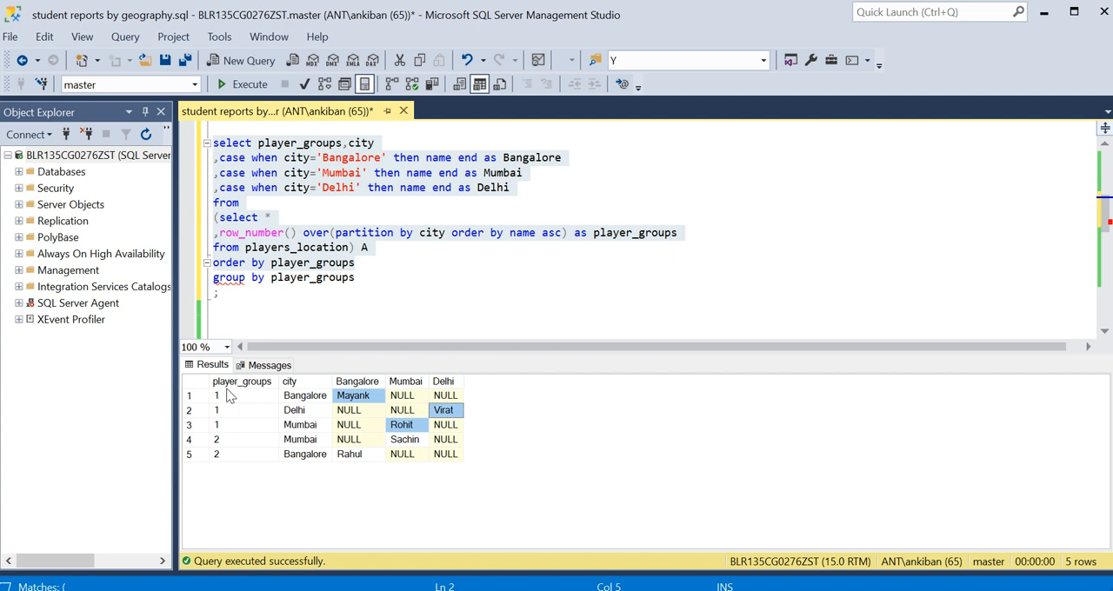
{"action": "mouse_move", "coordinate": [329, 400]}
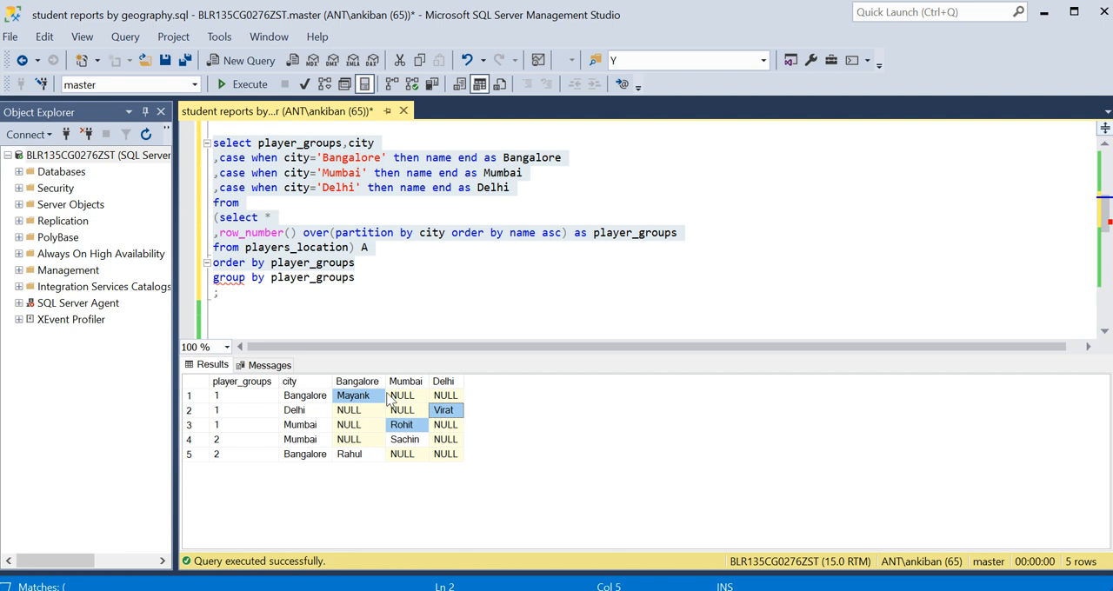
{"action": "mouse_move", "coordinate": [386, 400]}
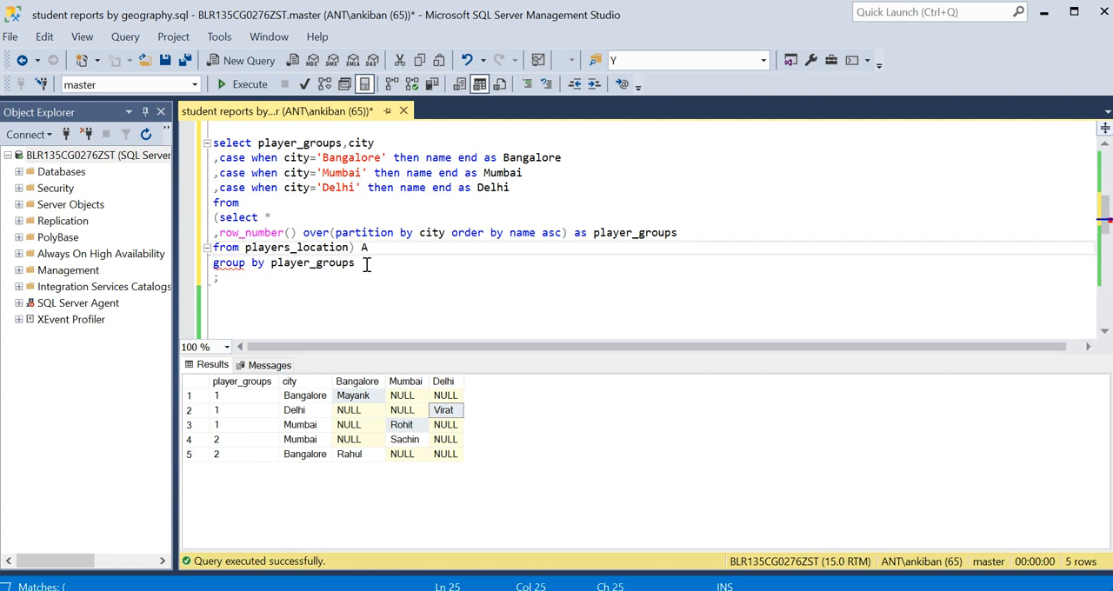
Move order by player_groups after group by and wrap the Bangalore and Mumbai cases in max(.
{"action": "type", "text": "order by player_groups"}
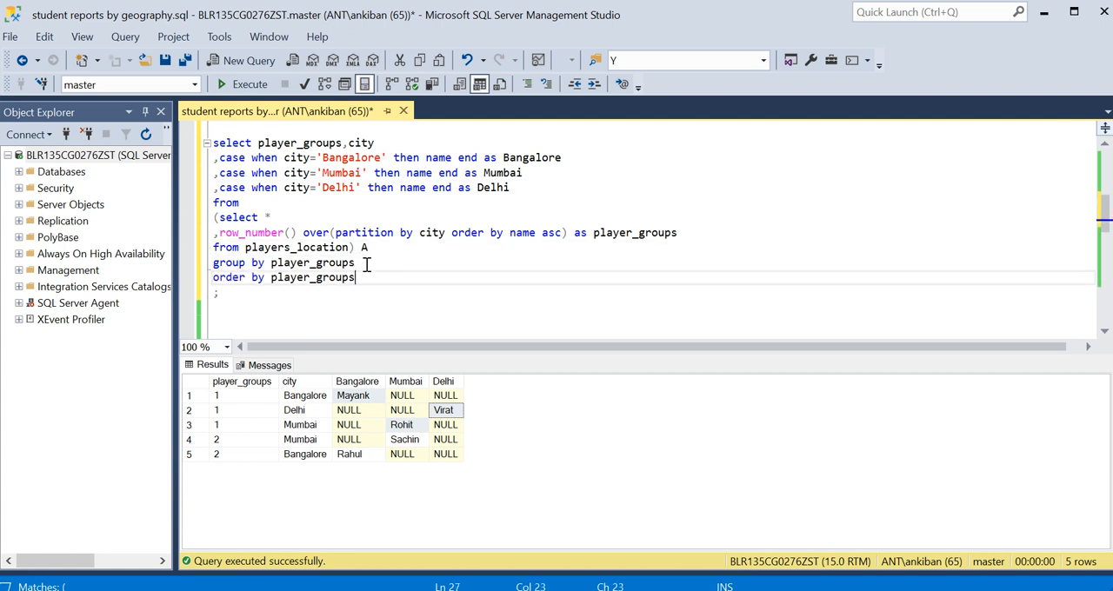
{"action": "left_click", "coordinate": [223, 157]}
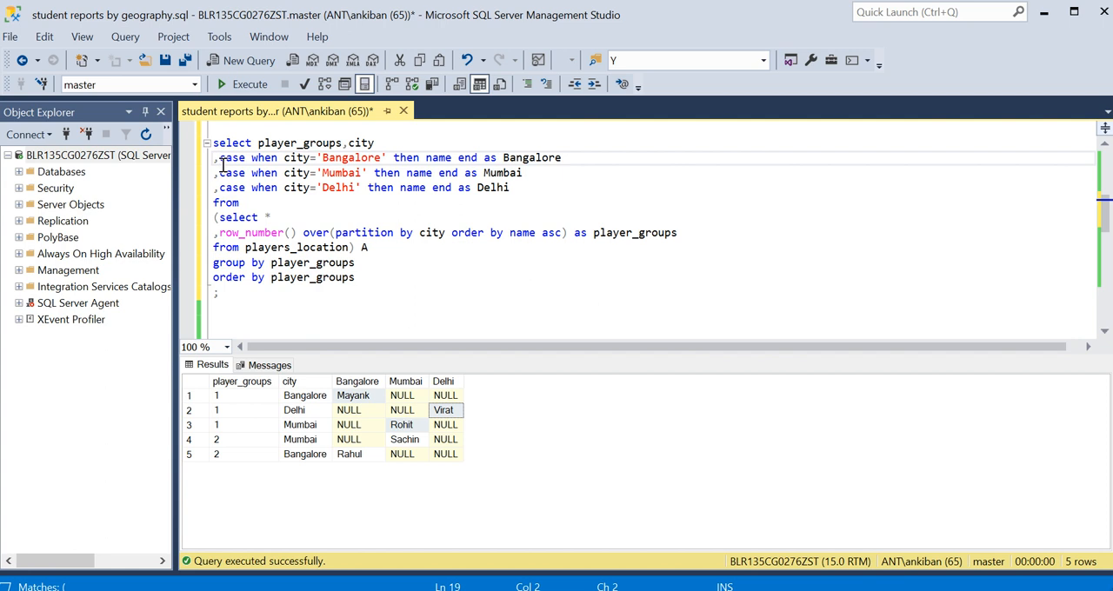
{"action": "type", "text": "max("}
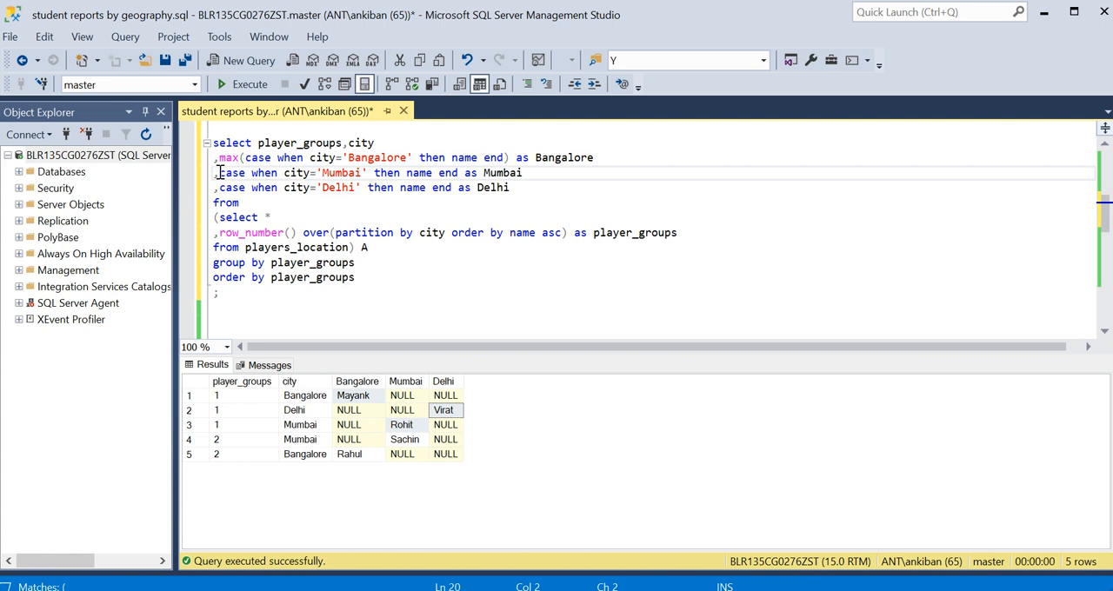
{"action": "type", "text": "max("}
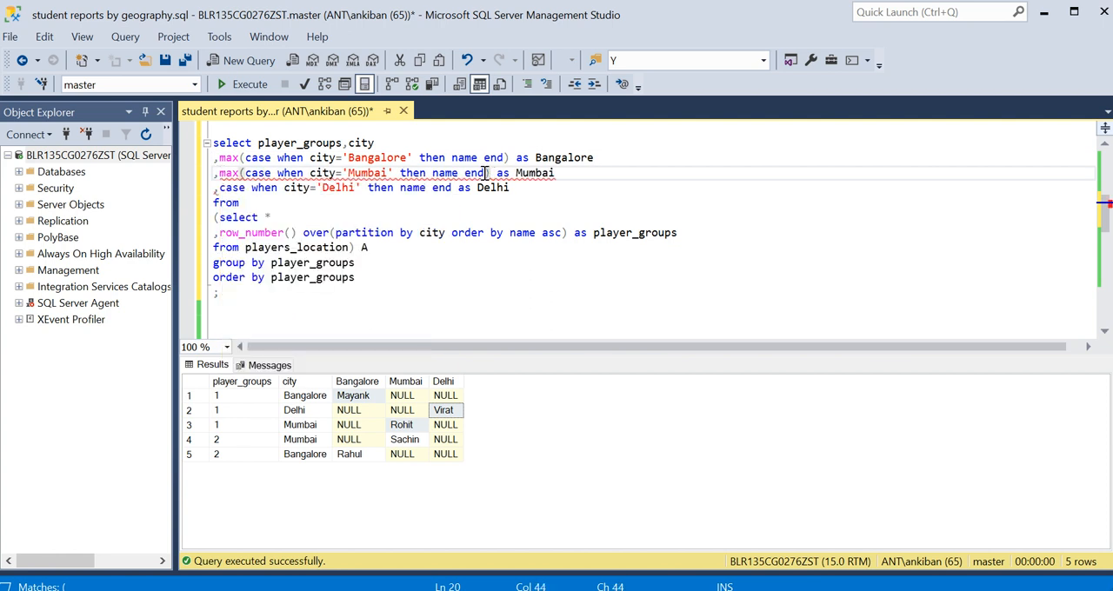
{"action": "left_click", "coordinate": [222, 188]}
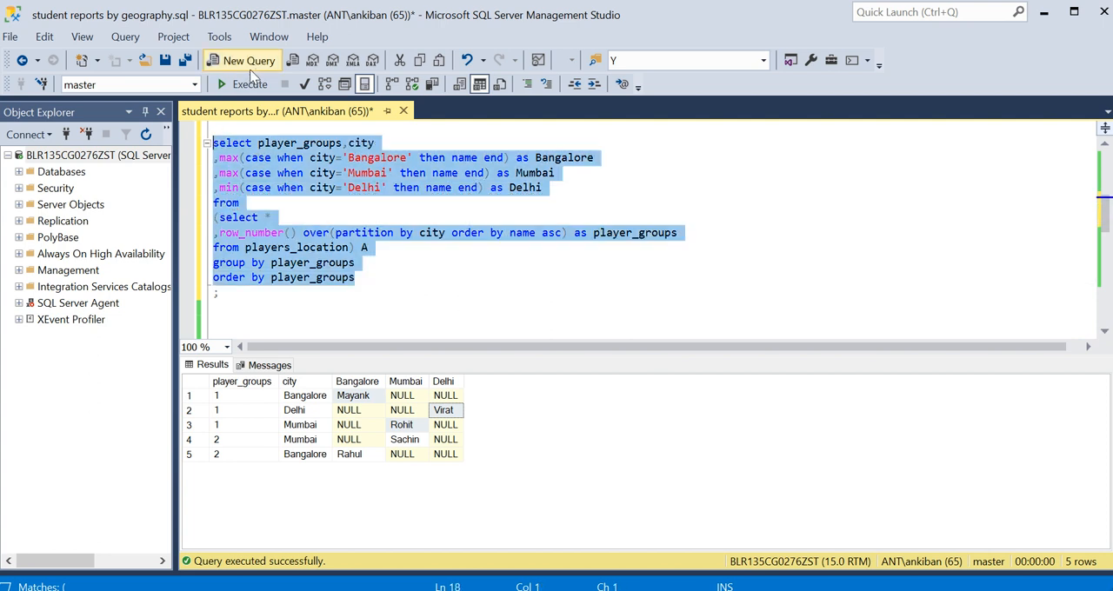
Execute, delete the ungrouped city column from the select list and rerun the pivot.
{"action": "left_click", "coordinate": [249, 83]}
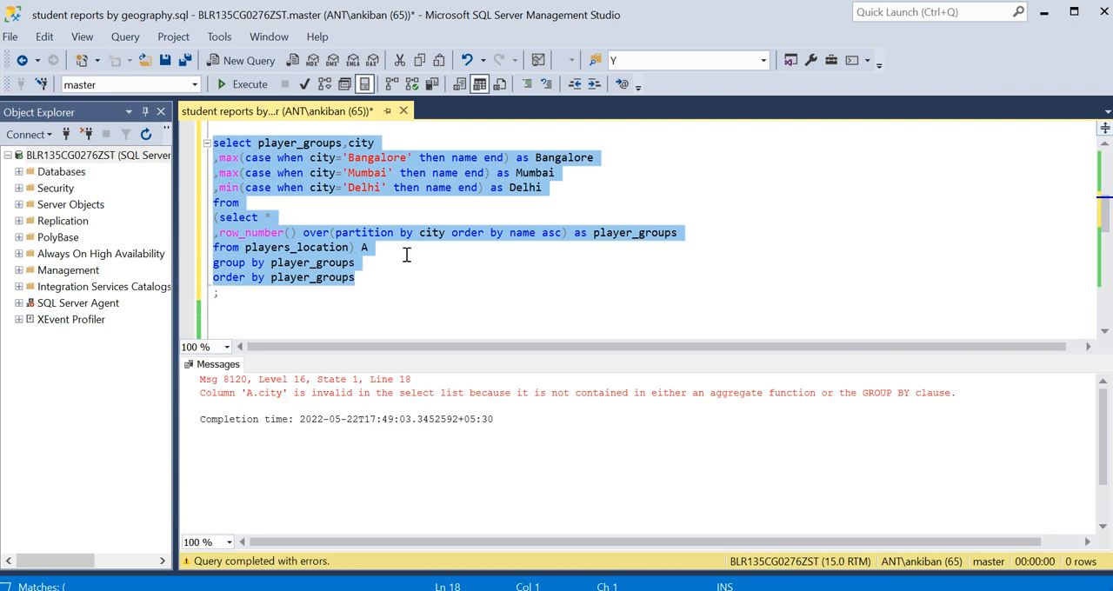
{"action": "double_click", "coordinate": [360, 143]}
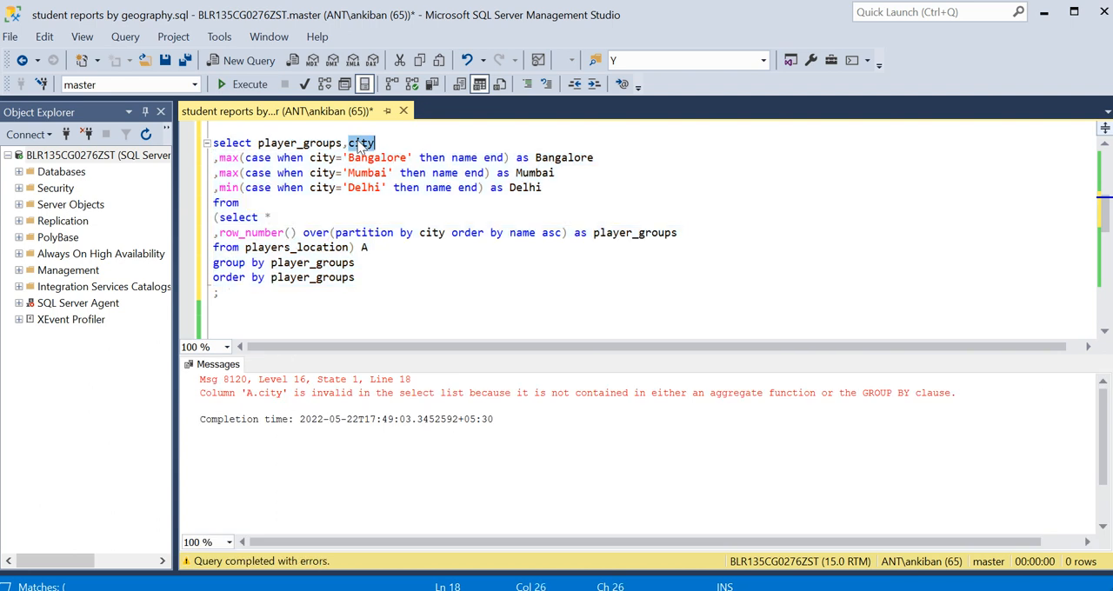
{"action": "key", "text": "Delete"}
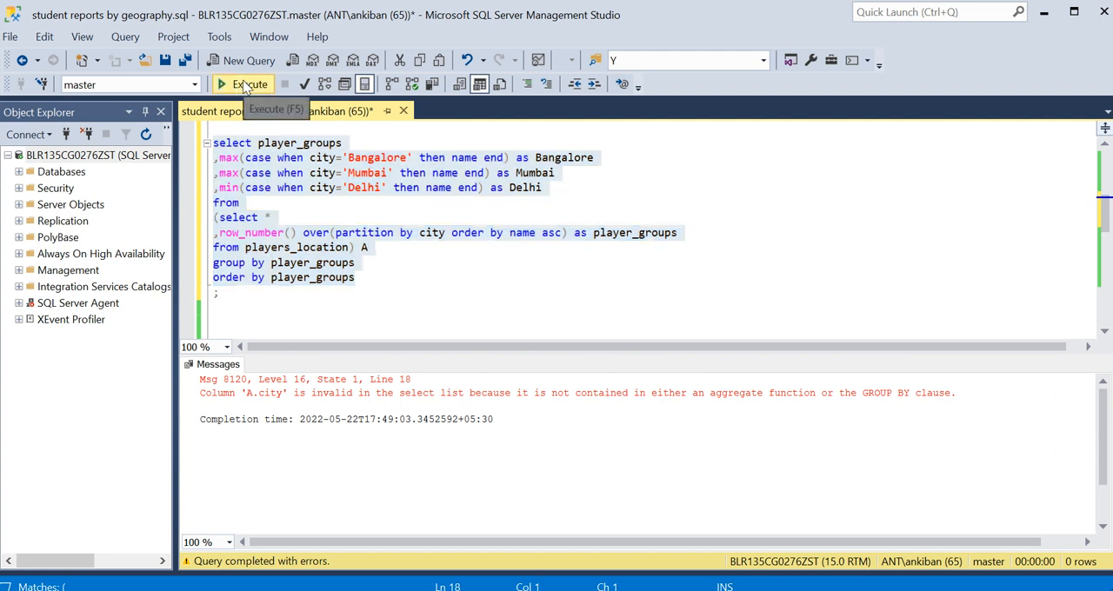
{"action": "left_click", "coordinate": [250, 84]}
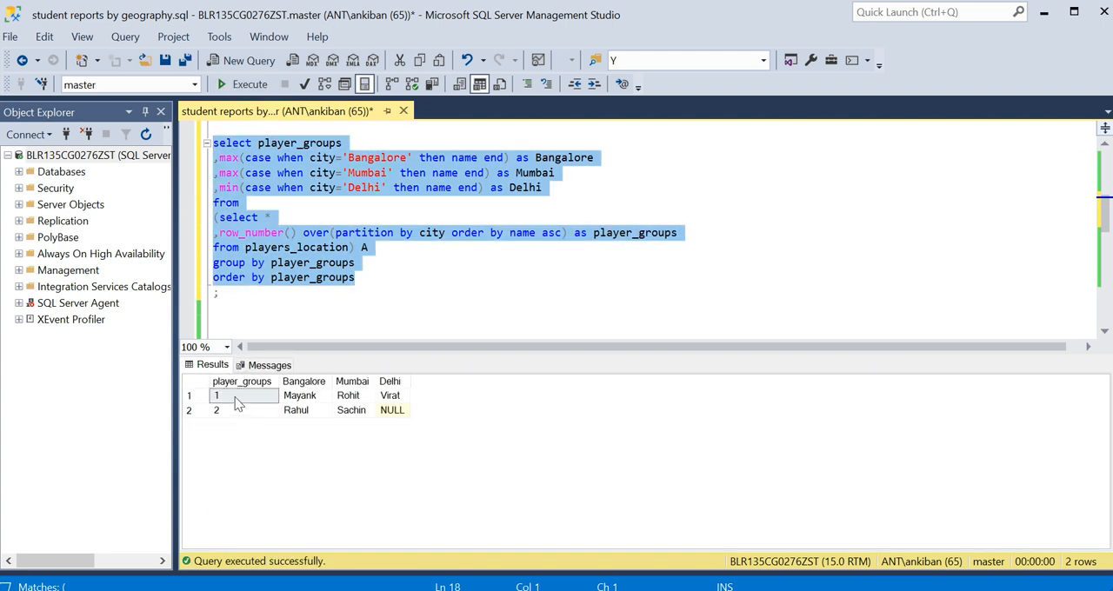
Review the two grouped rows Mayank/Rohit/Virat and Rahul/Sachin/NULL.
{"action": "left_click", "coordinate": [299, 395]}
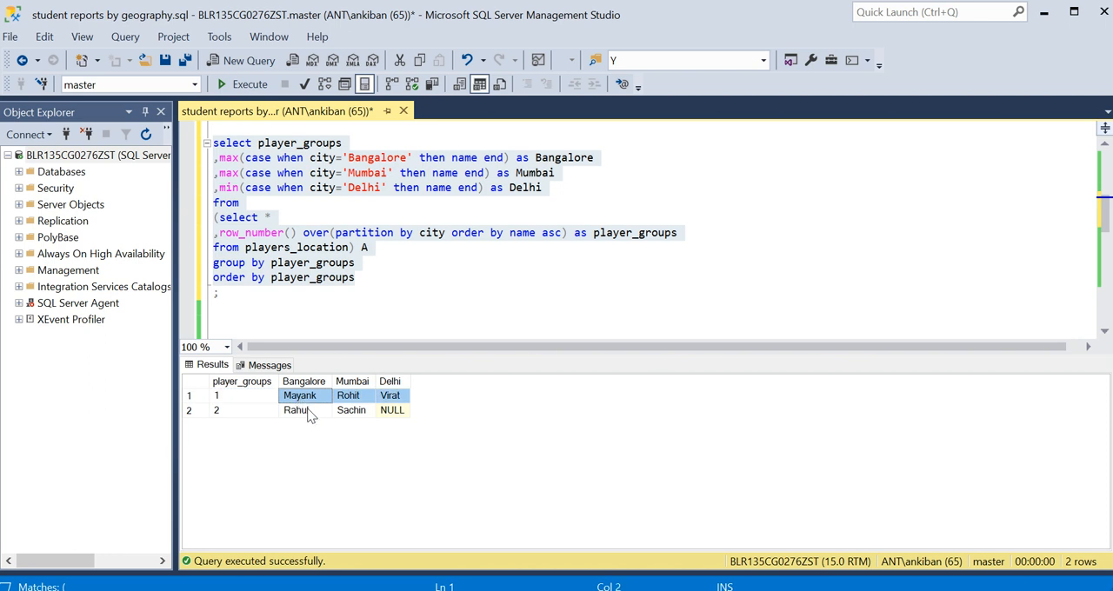
{"action": "left_click", "coordinate": [296, 410]}
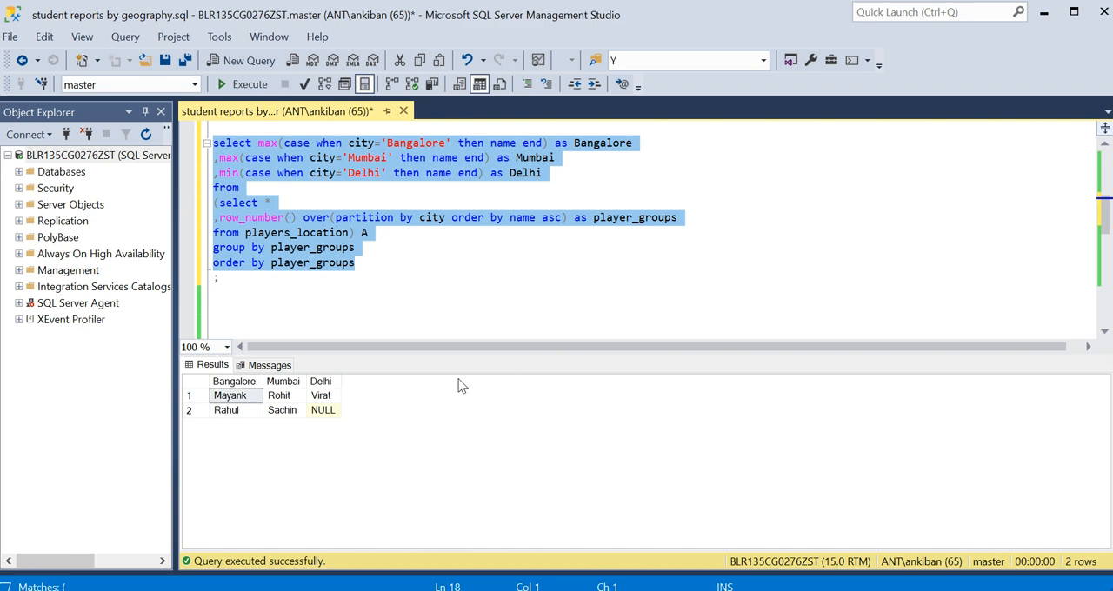
{"action": "left_click", "coordinate": [412, 278]}
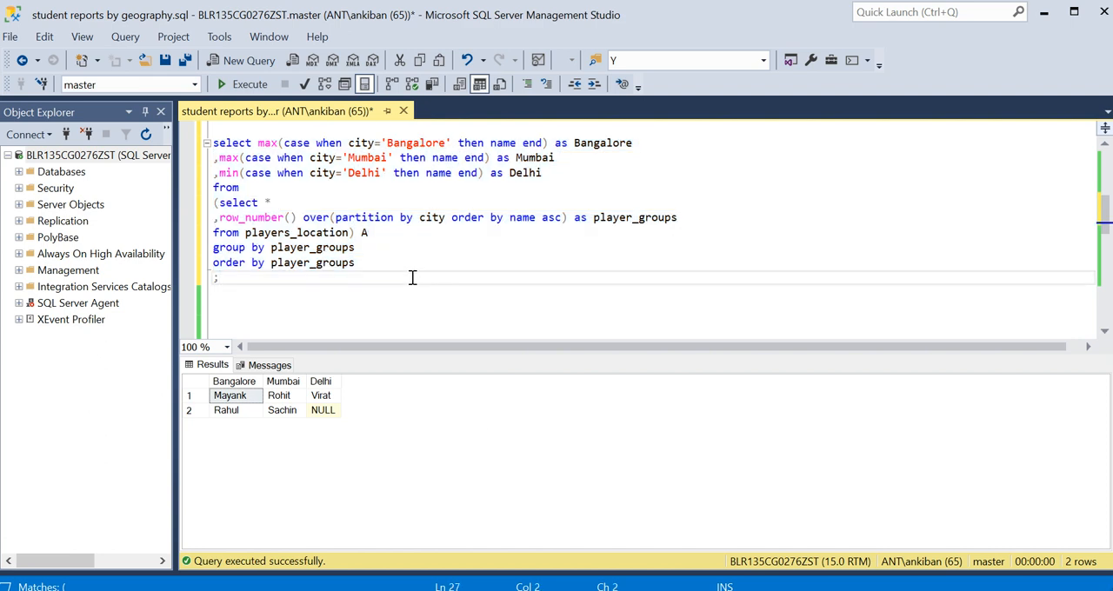